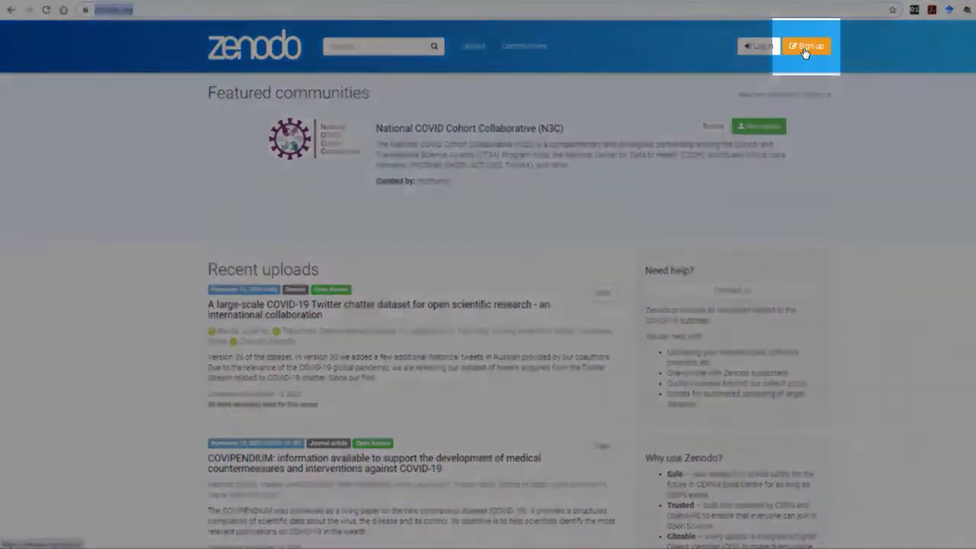
{"action": "left_click", "coordinate": [806, 46]}
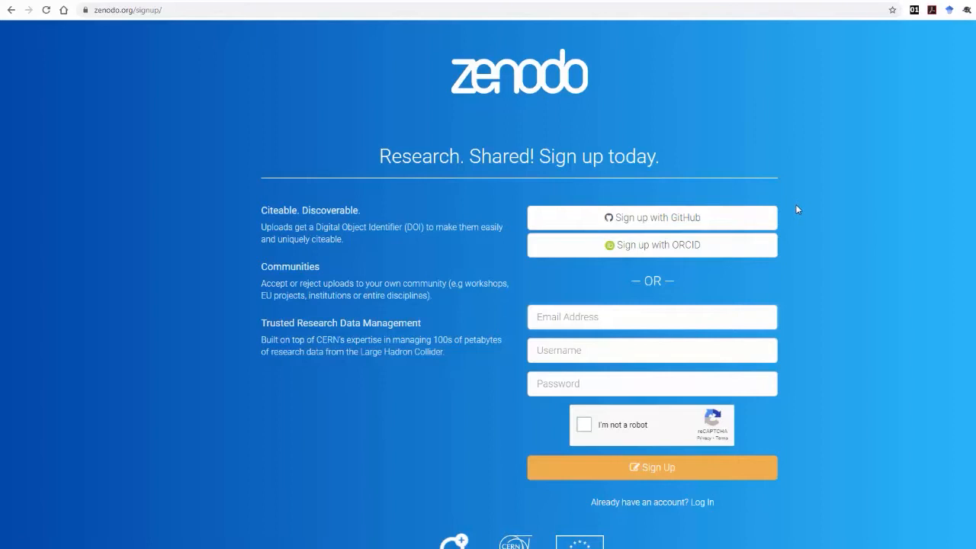
{"action": "mouse_move", "coordinate": [722, 256]}
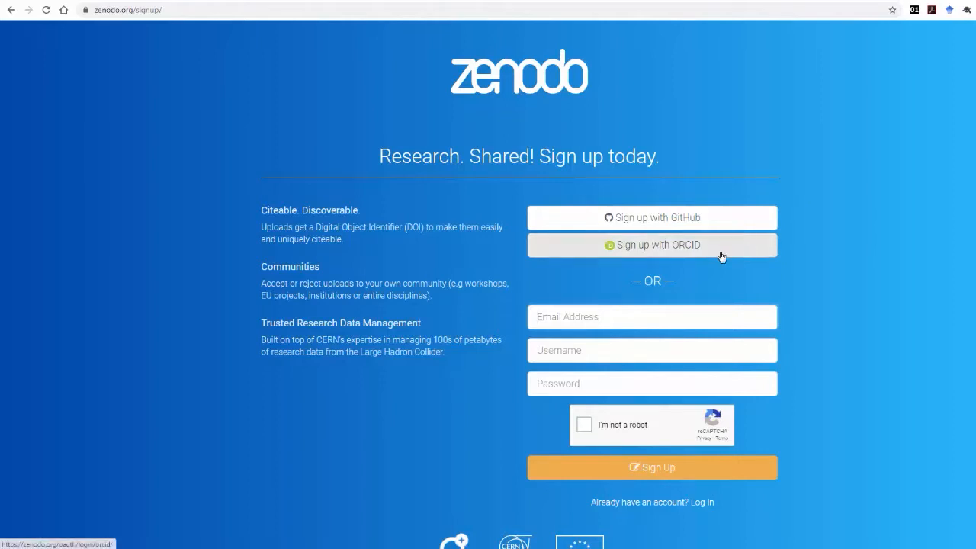
{"action": "mouse_move", "coordinate": [716, 217]}
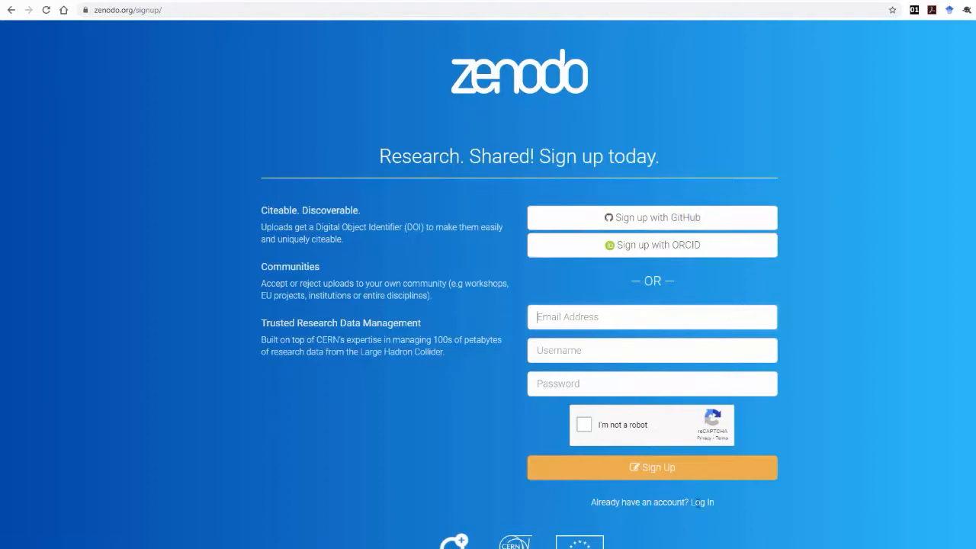
{"action": "mouse_move", "coordinate": [703, 502]}
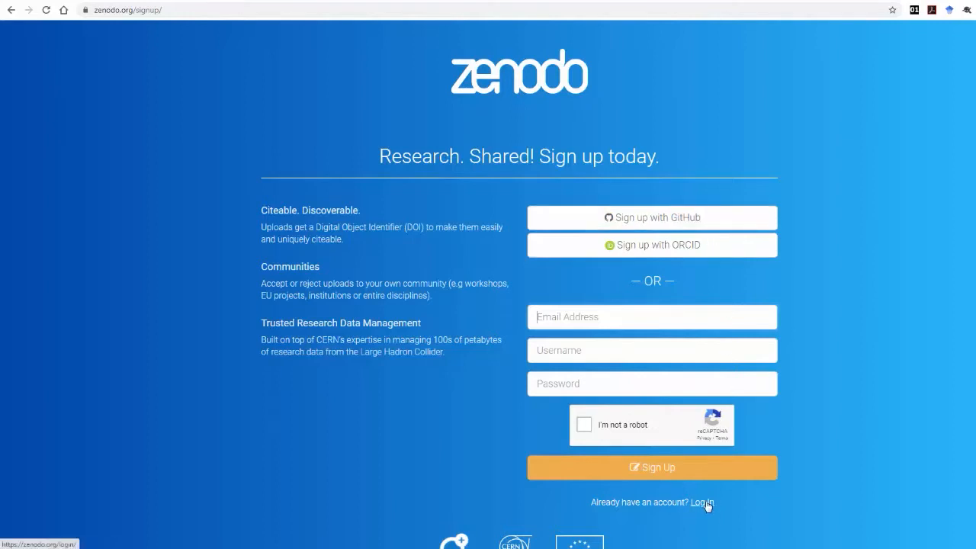
{"action": "left_click", "coordinate": [701, 501]}
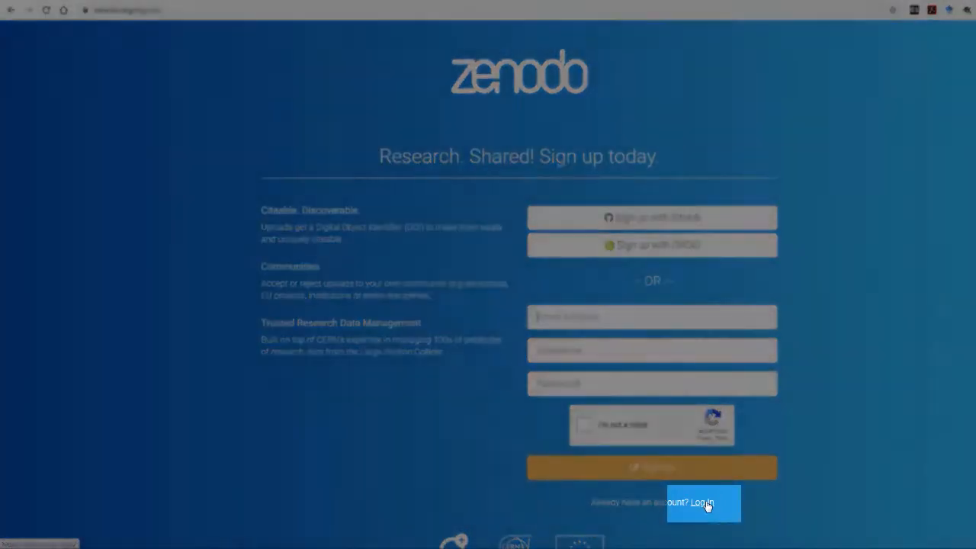
{"action": "left_click", "coordinate": [702, 503]}
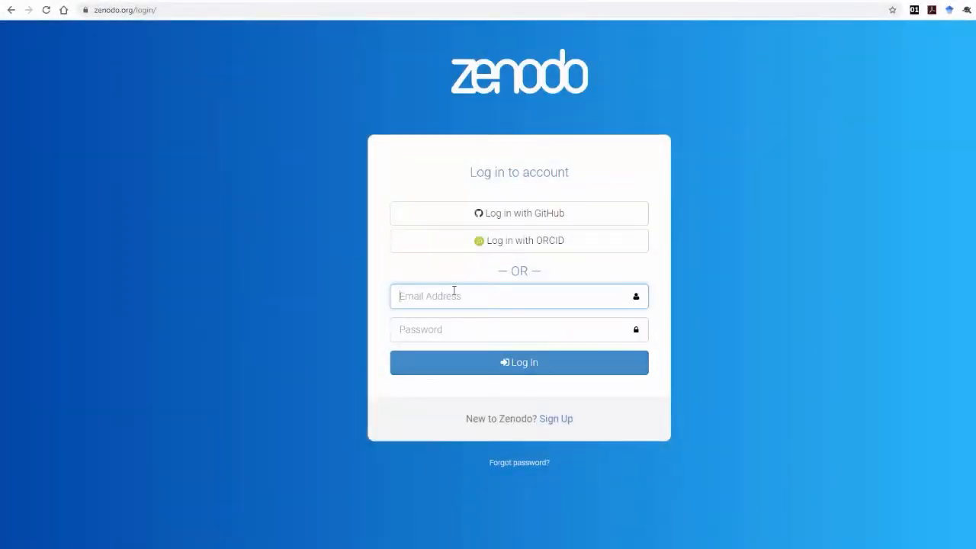
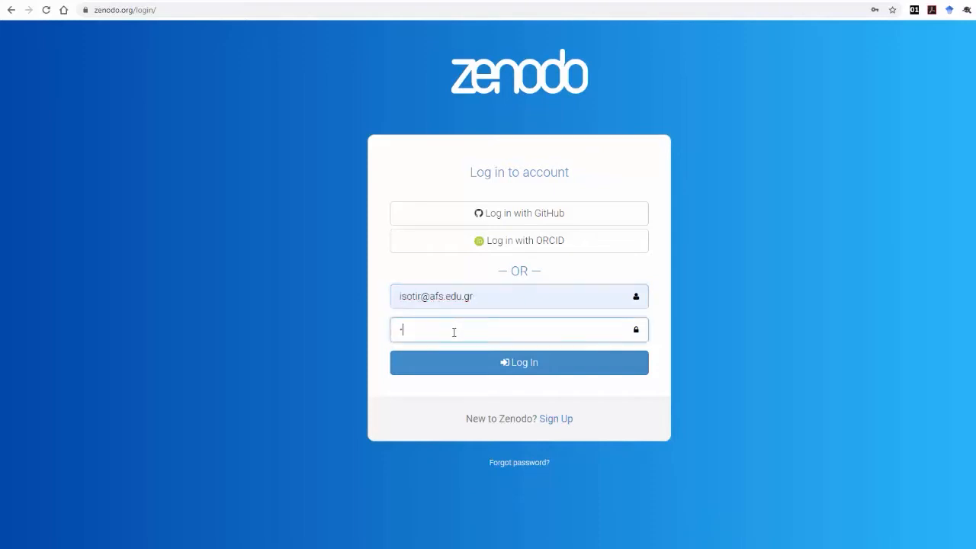
{"action": "type", "text": "password"}
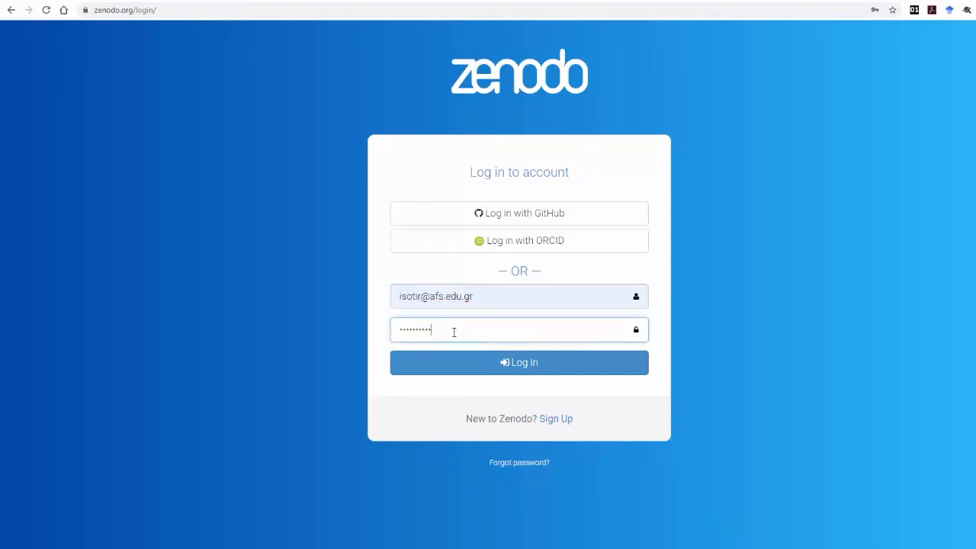
{"action": "left_click", "coordinate": [518, 362]}
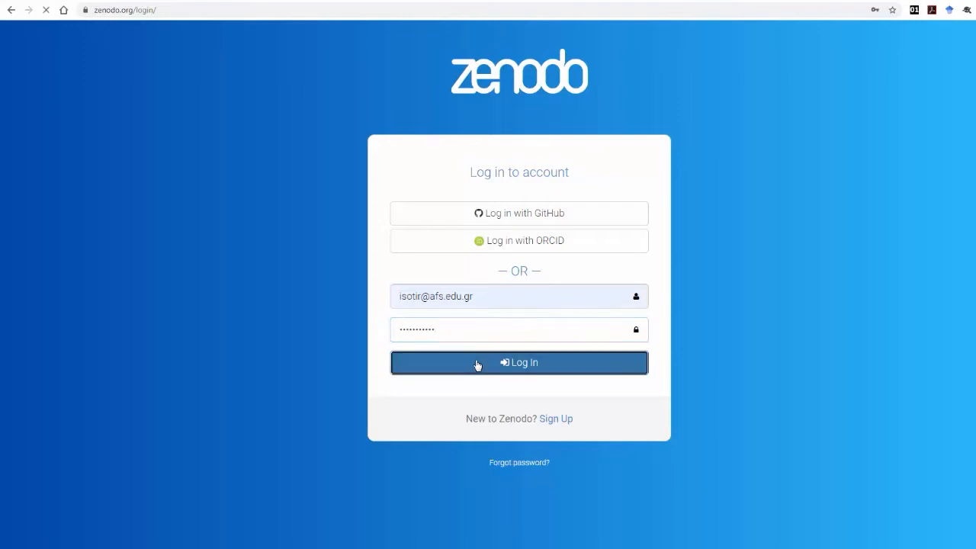
{"action": "left_click", "coordinate": [519, 362]}
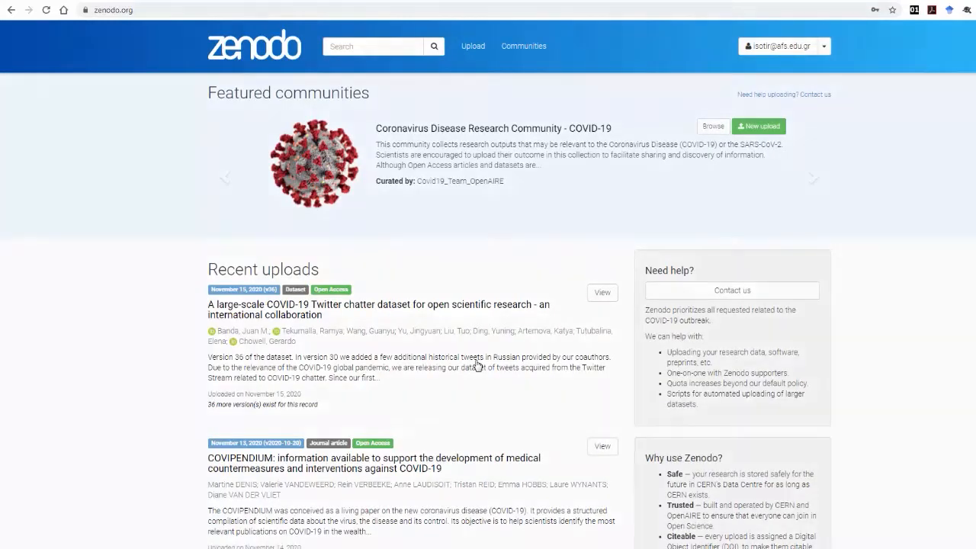
Step: Search communities for NEXTFOOD and open the NextFood Project community
{"action": "left_click", "coordinate": [523, 46]}
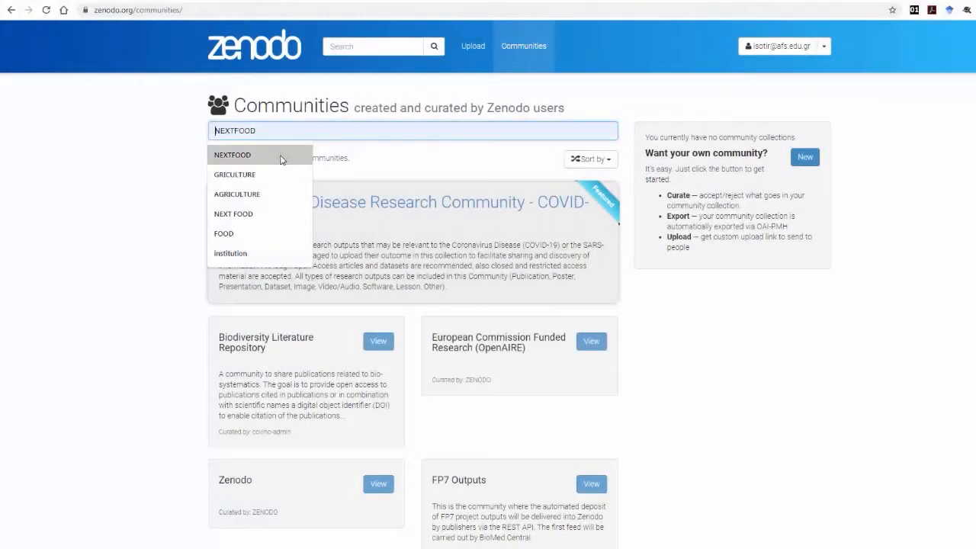
{"action": "left_click", "coordinate": [232, 154]}
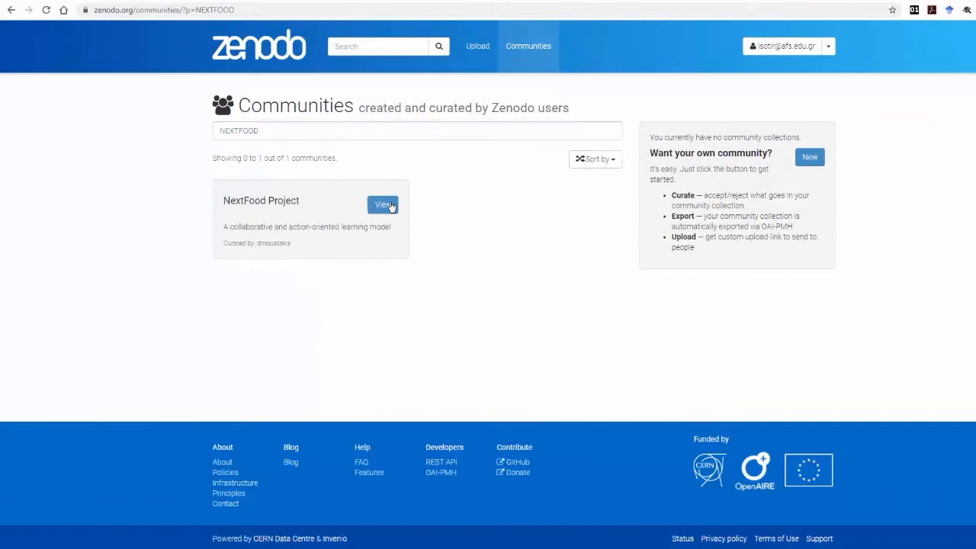
{"action": "left_click", "coordinate": [383, 205]}
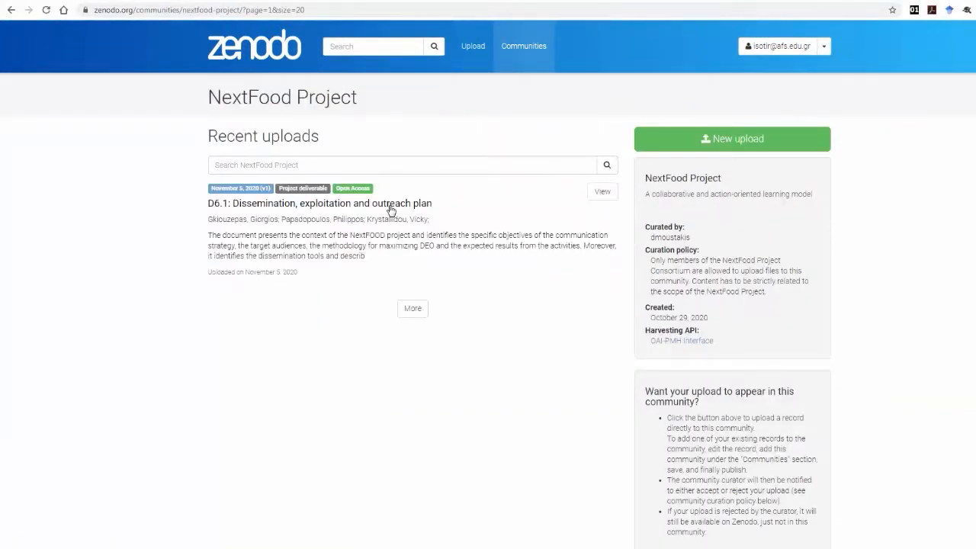
{"action": "mouse_move", "coordinate": [722, 143]}
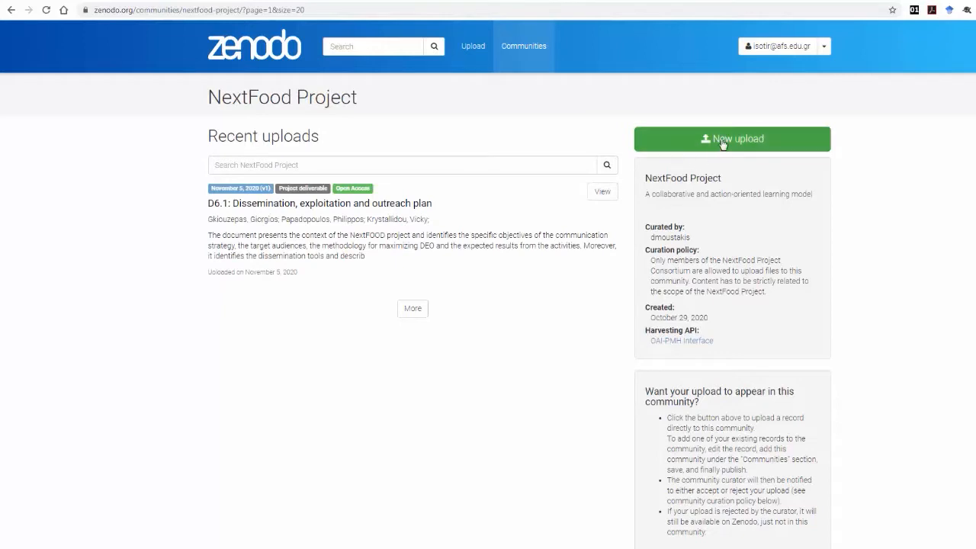
Step: Start a new upload from the NextFood Project community page
{"action": "left_click", "coordinate": [732, 139]}
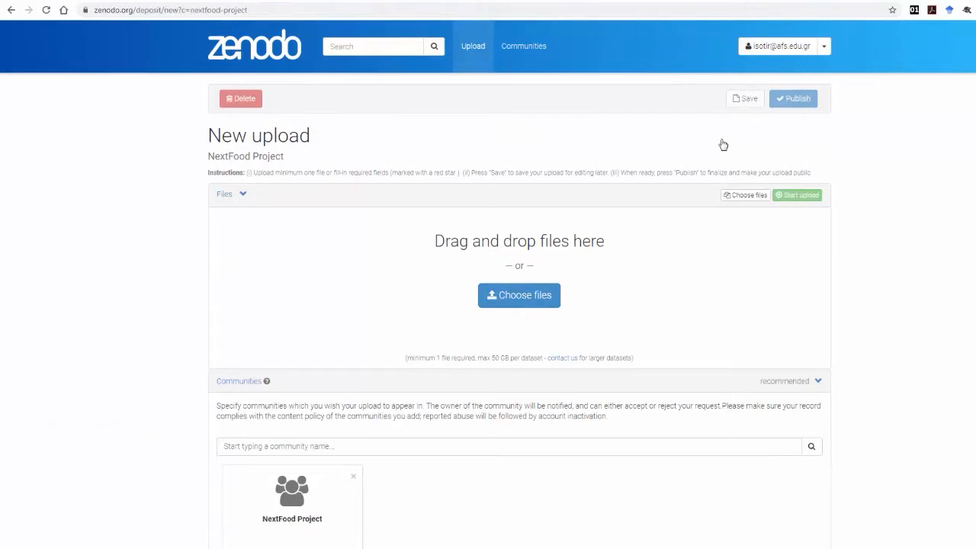
{"action": "mouse_move", "coordinate": [498, 326]}
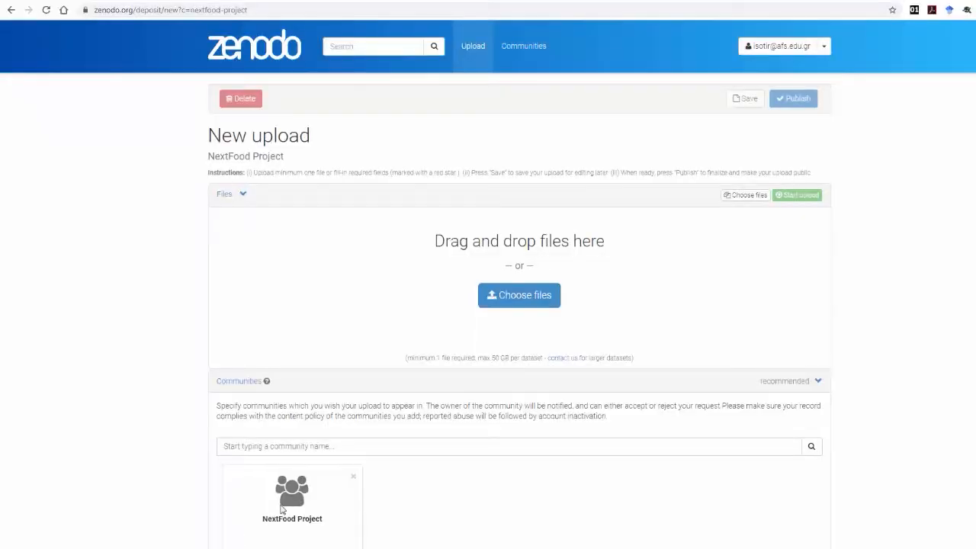
{"action": "mouse_move", "coordinate": [489, 415]}
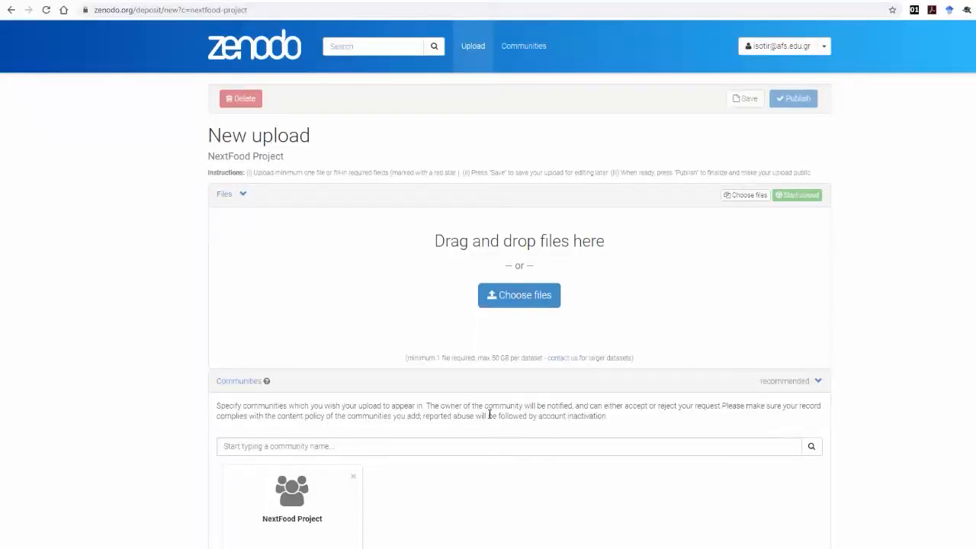
{"action": "mouse_move", "coordinate": [519, 295]}
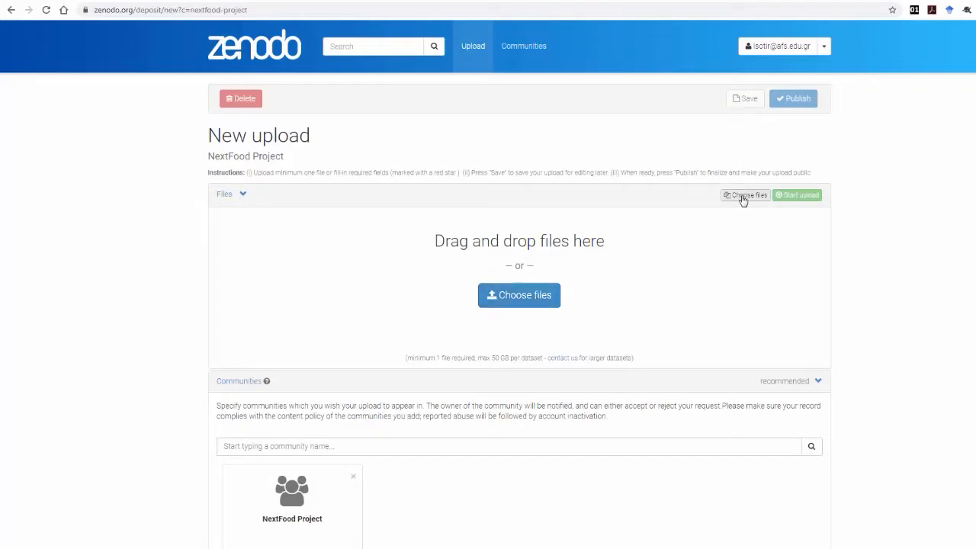
{"action": "mouse_move", "coordinate": [519, 295]}
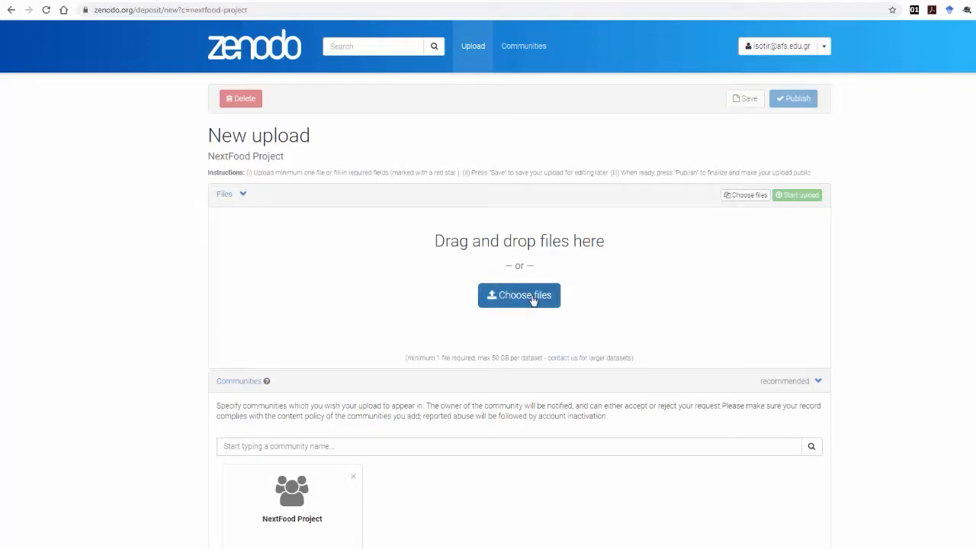
Step: Attach 771738_NextFOOD_D6.2_Data_management_plan.pdf from the Desktop to the upload
{"action": "left_click", "coordinate": [518, 295]}
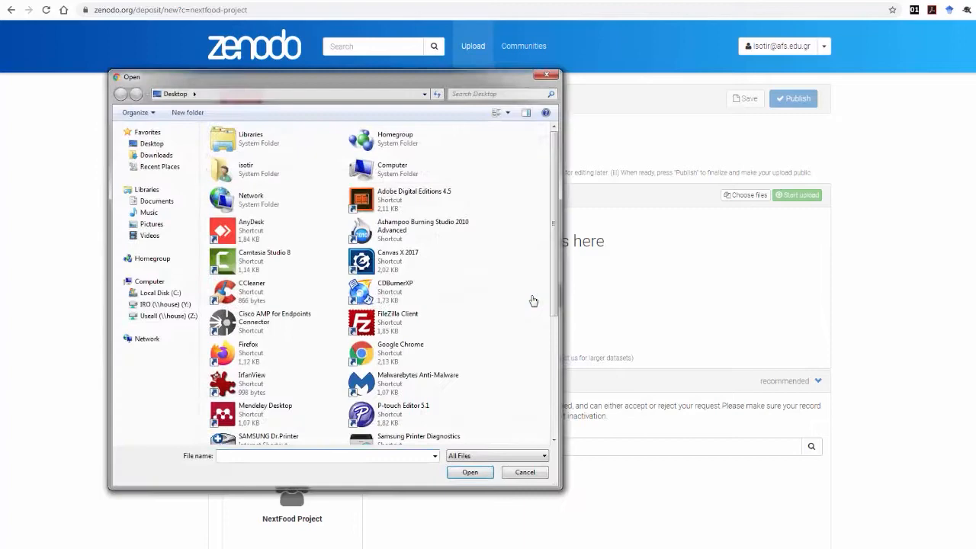
{"action": "scroll", "scroll_direction": "down", "scroll_amount": 3}
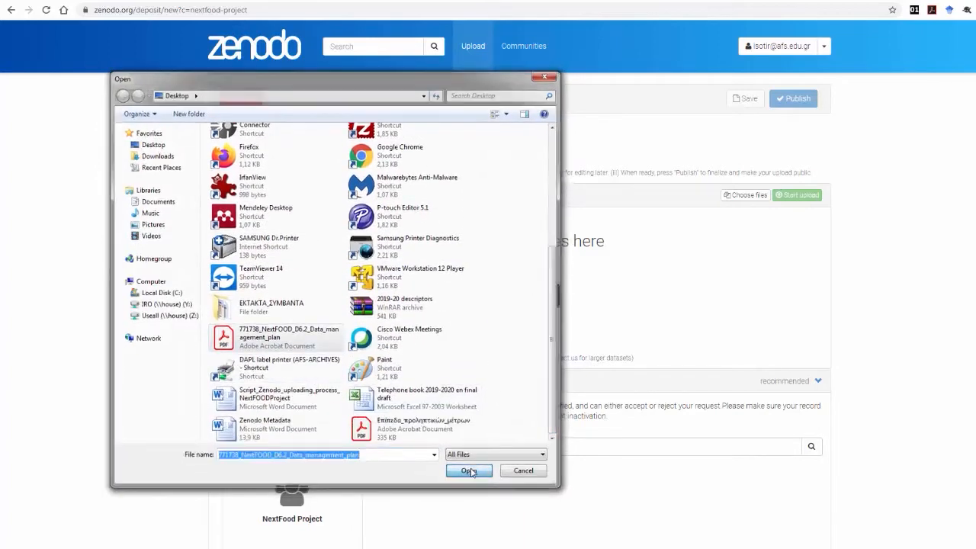
{"action": "left_click", "coordinate": [468, 471]}
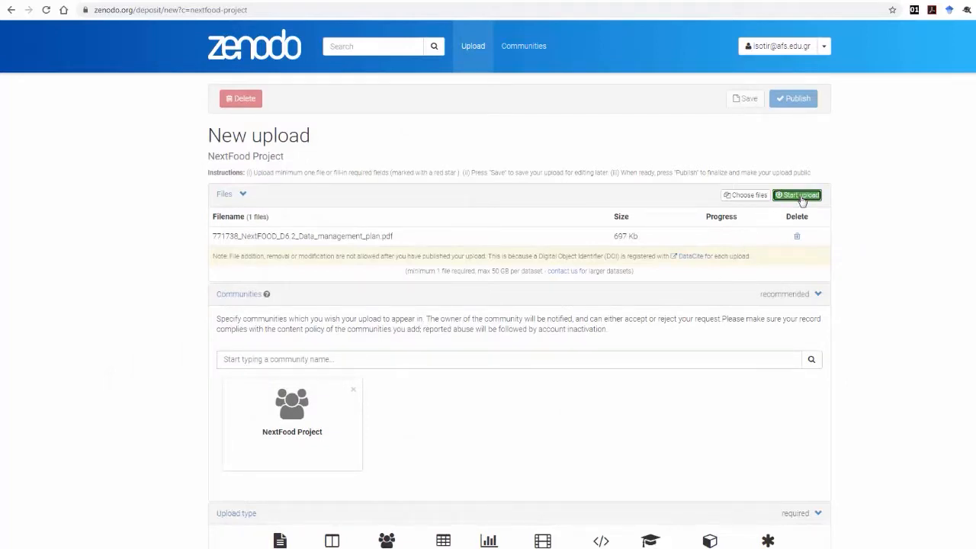
Step: Upload the attached data management plan PDF until it shows completed
{"action": "left_click", "coordinate": [797, 195]}
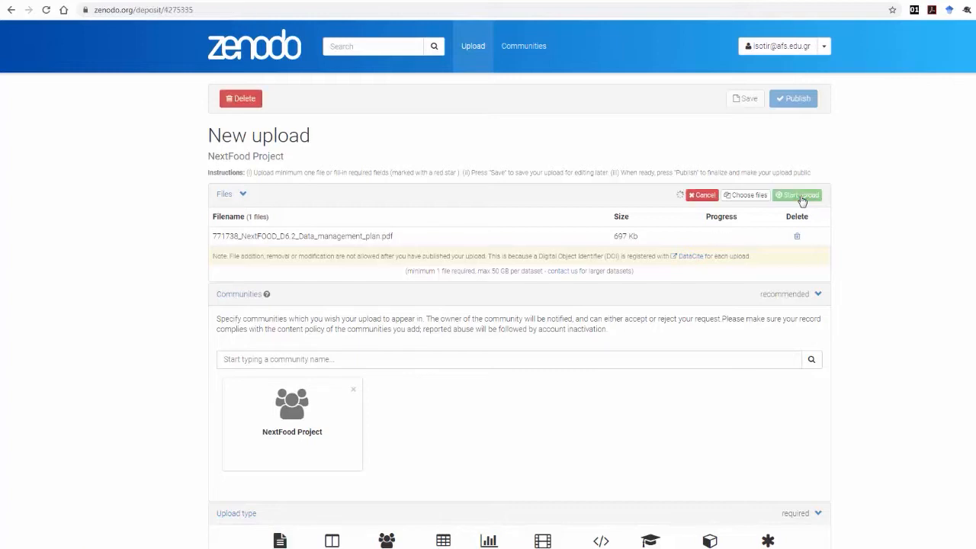
{"action": "left_click", "coordinate": [796, 195]}
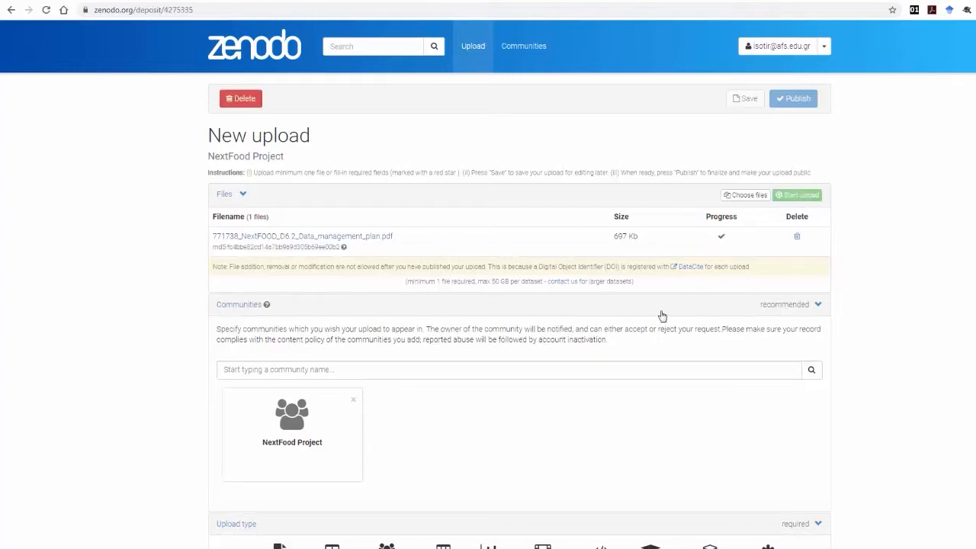
{"action": "scroll", "scroll_direction": "down", "scroll_amount": 3}
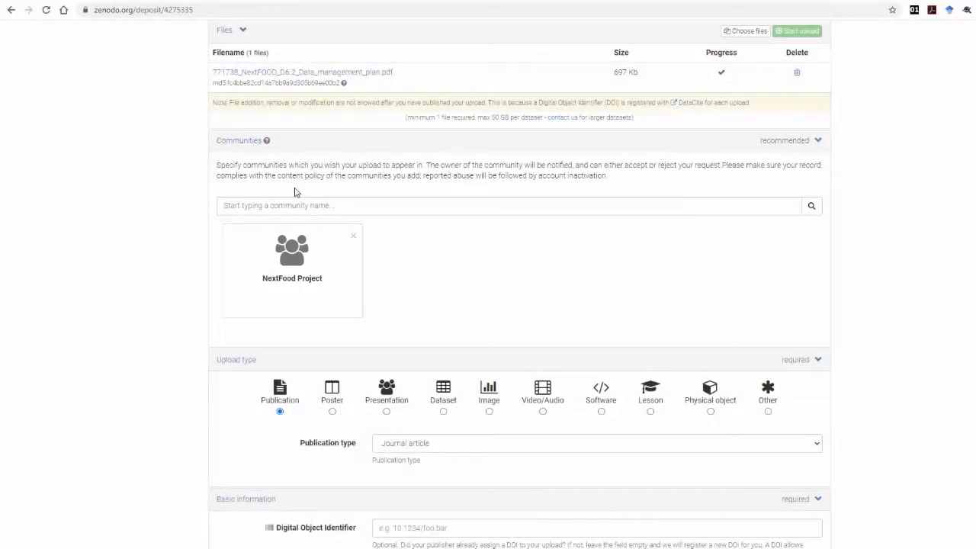
{"action": "mouse_move", "coordinate": [309, 250]}
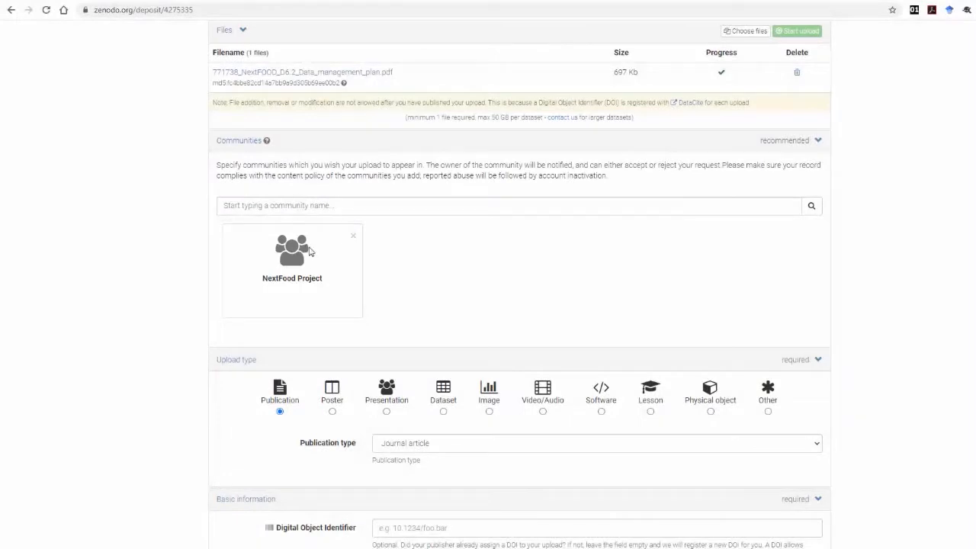
Step: Set upload type to Publication with publication type Project deliverable
{"action": "scroll", "scroll_direction": "down", "scroll_amount": 3}
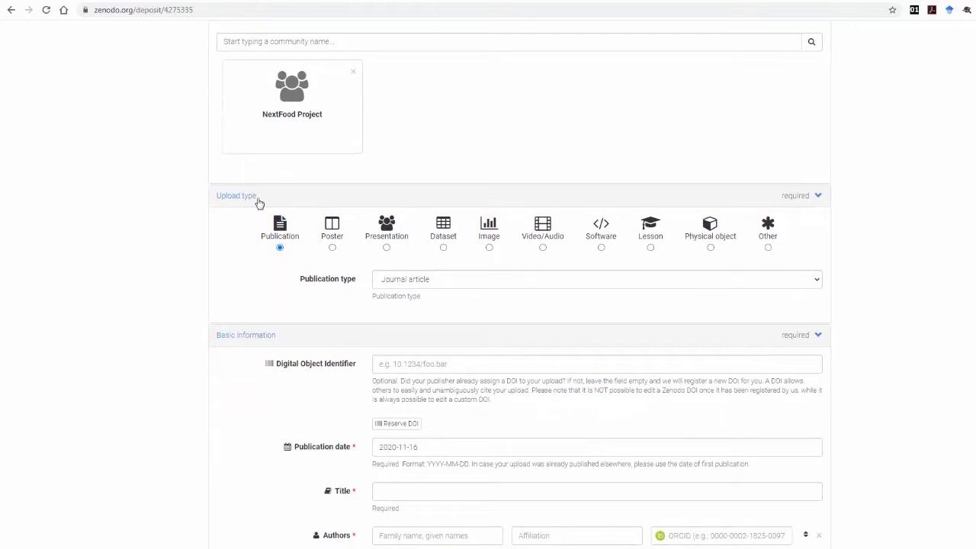
{"action": "left_click", "coordinate": [280, 229]}
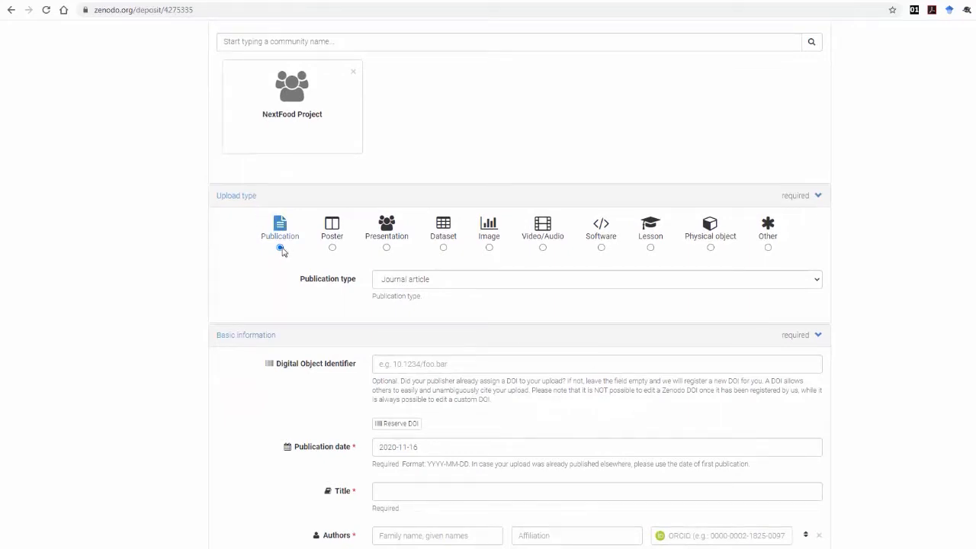
{"action": "left_click", "coordinate": [597, 278]}
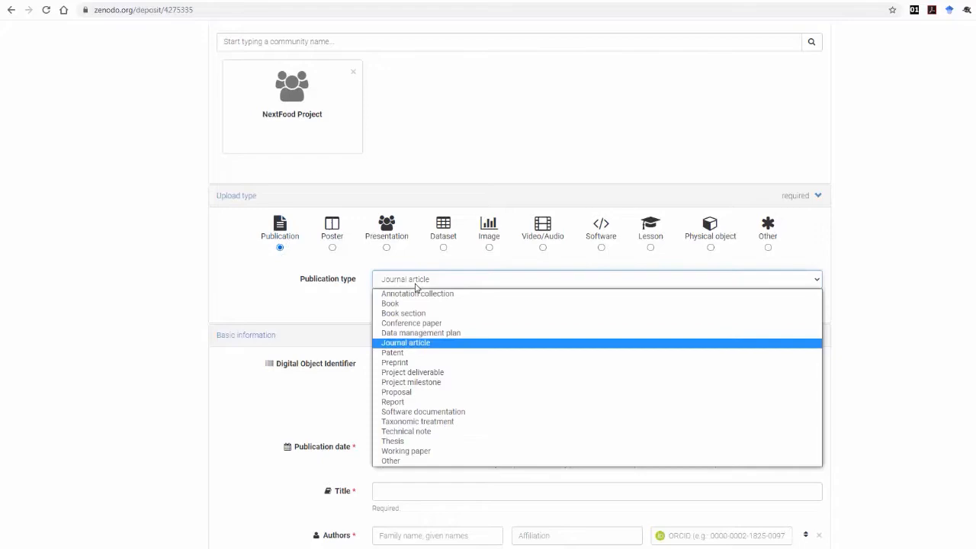
{"action": "mouse_move", "coordinate": [412, 372]}
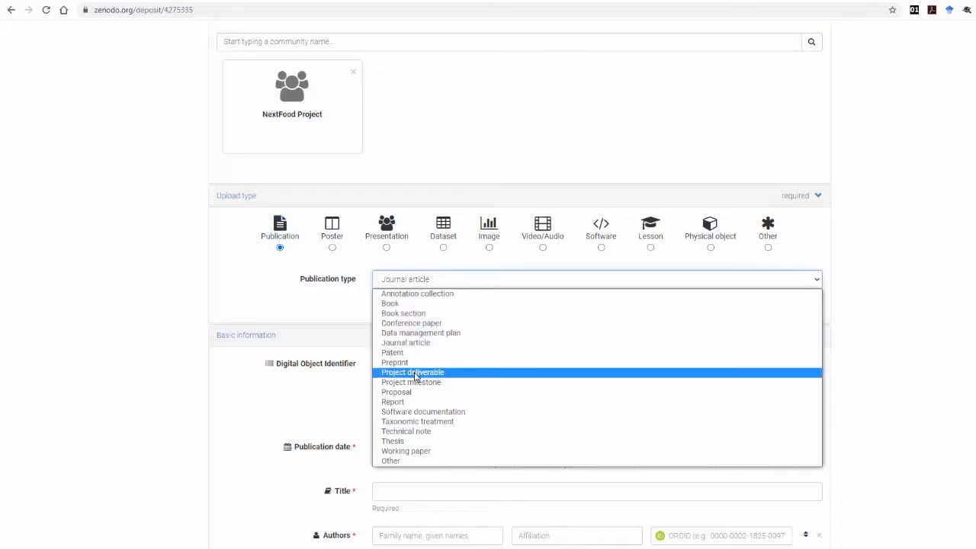
{"action": "left_click", "coordinate": [412, 372]}
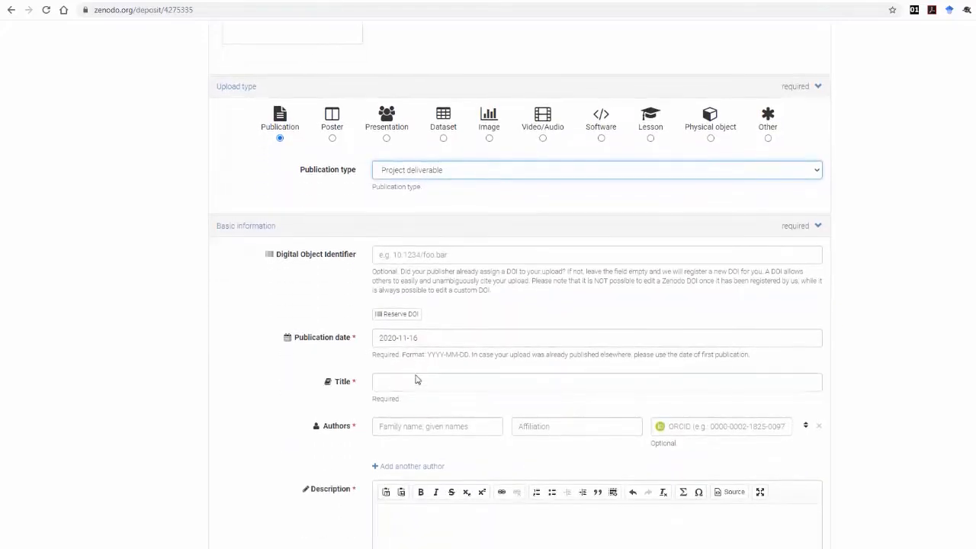
Step: Reserve DOI 10.5281/zenodo.4275335 for the upload
{"action": "left_click", "coordinate": [397, 313]}
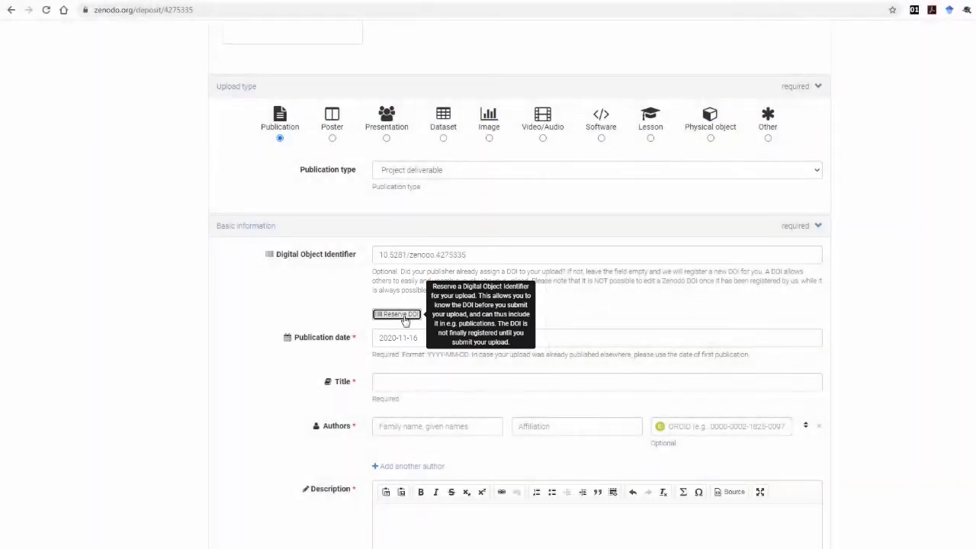
{"action": "left_click", "coordinate": [395, 313]}
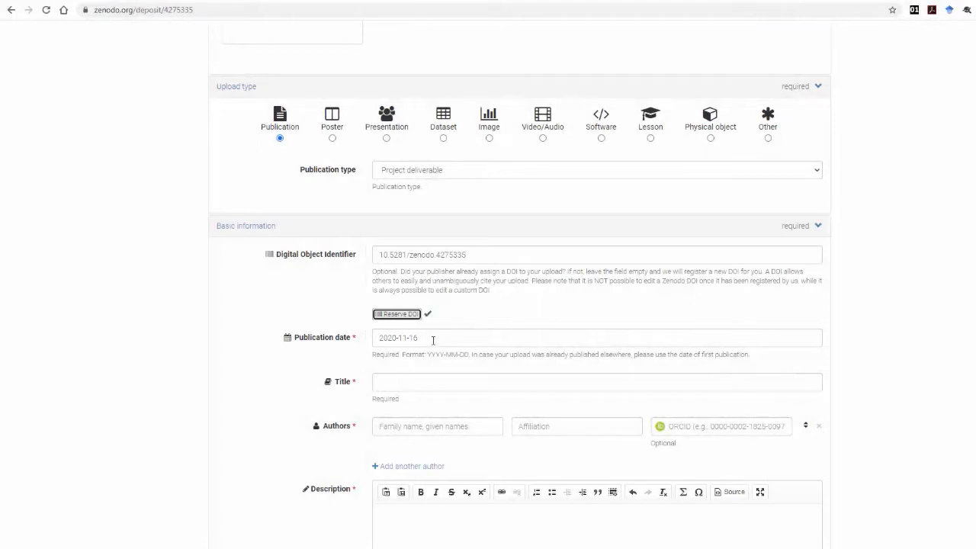
{"action": "left_click", "coordinate": [432, 338]}
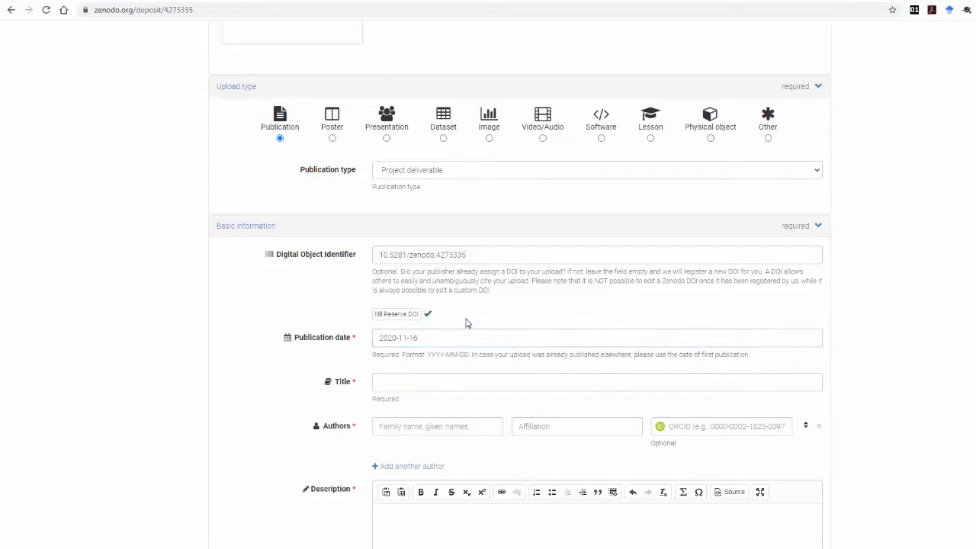
Step: Enter the title 'D6.2: Data management plan'
{"action": "left_click", "coordinate": [597, 381]}
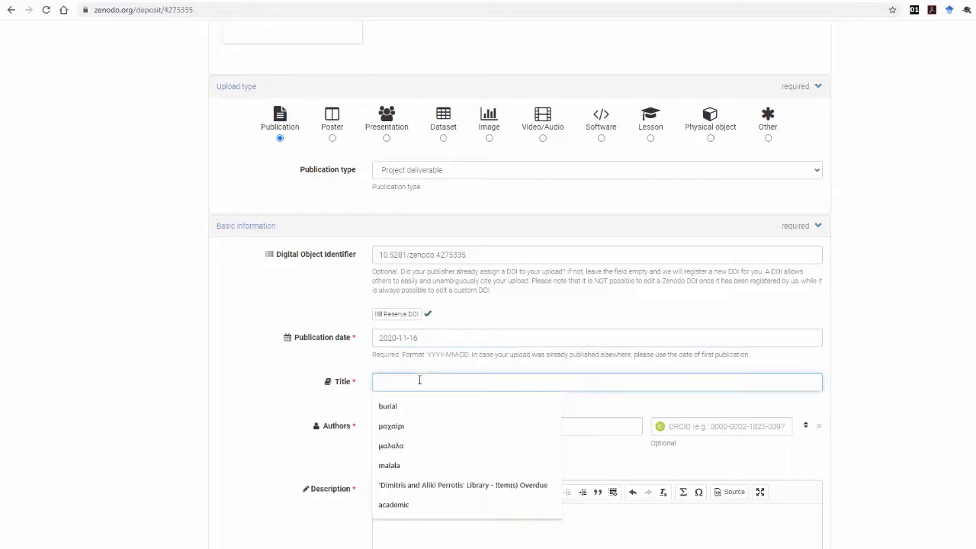
{"action": "type", "text": "D"}
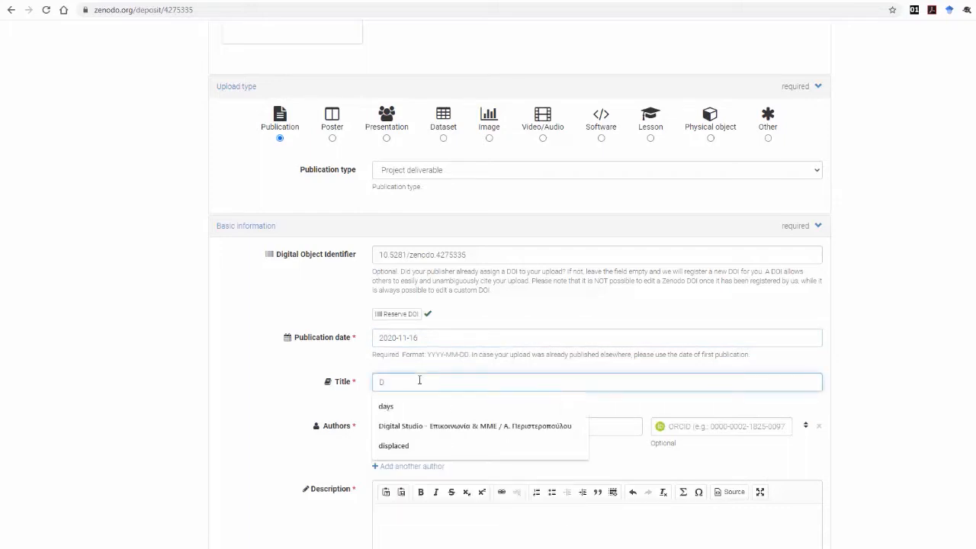
{"action": "type", "text": "6.2:"}
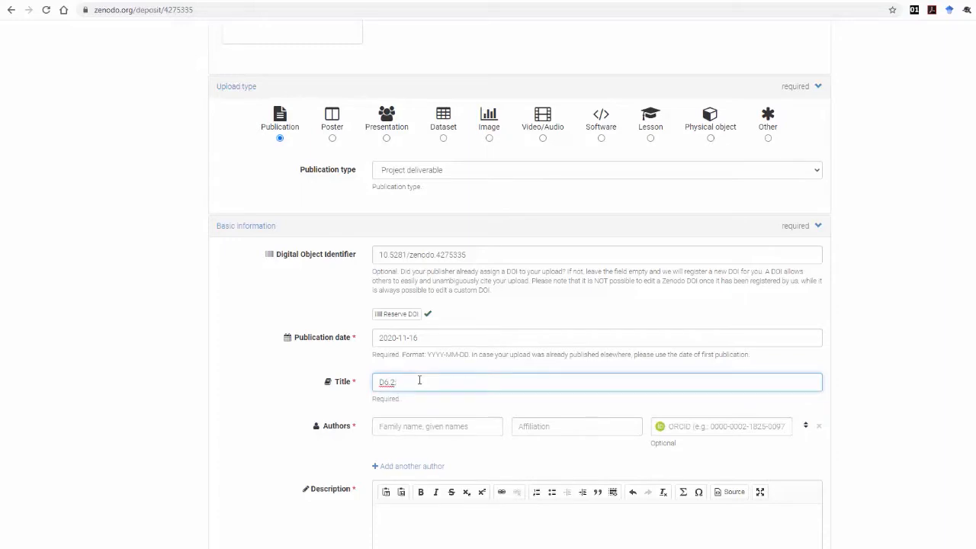
{"action": "type", "text": "Data"}
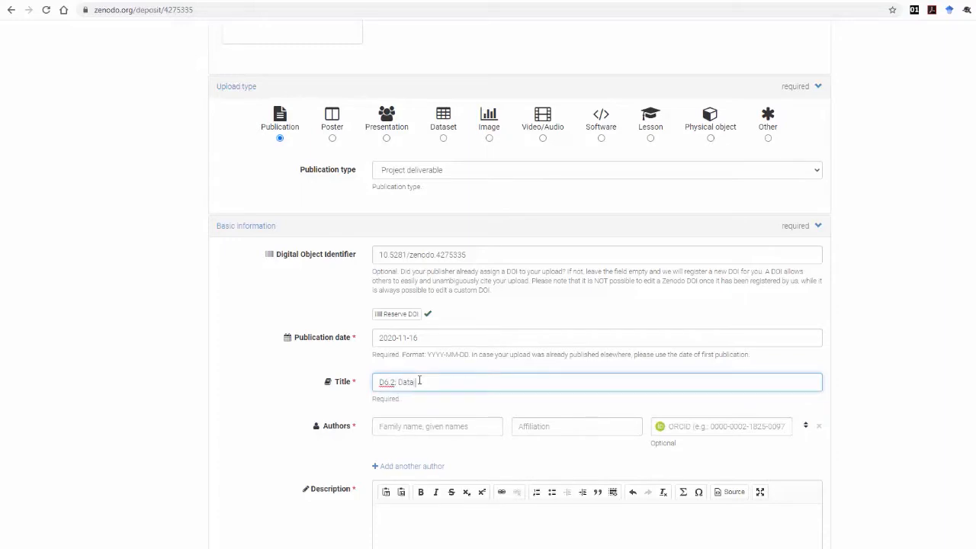
{"action": "type", "text": "management"}
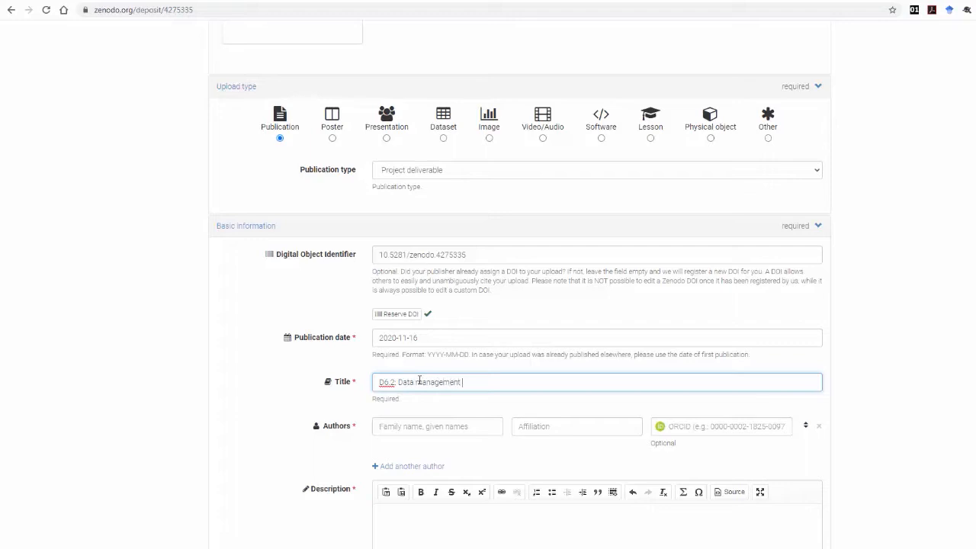
{"action": "type", "text": "plan"}
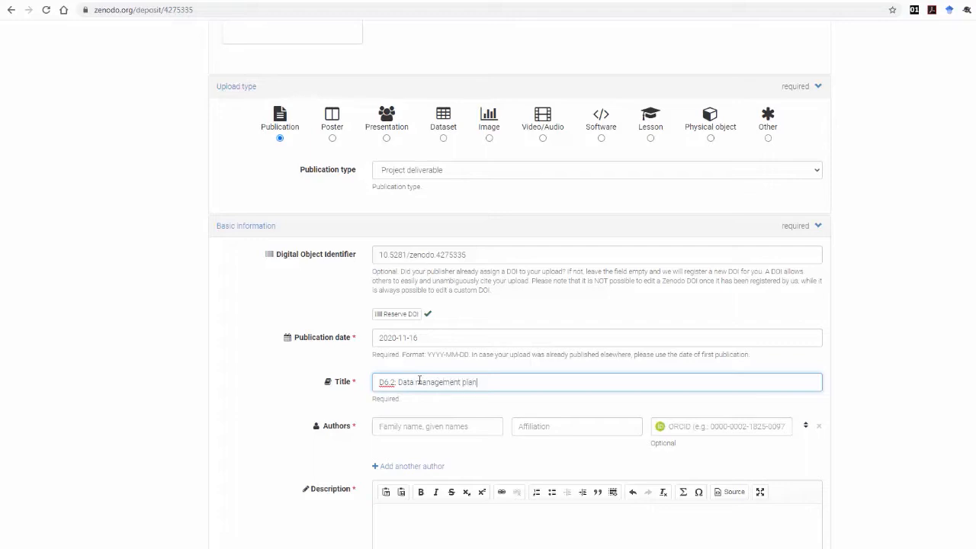
Step: Enter author Papadop… with affiliation American Farm School
{"action": "scroll", "scroll_direction": "down", "scroll_amount": 3}
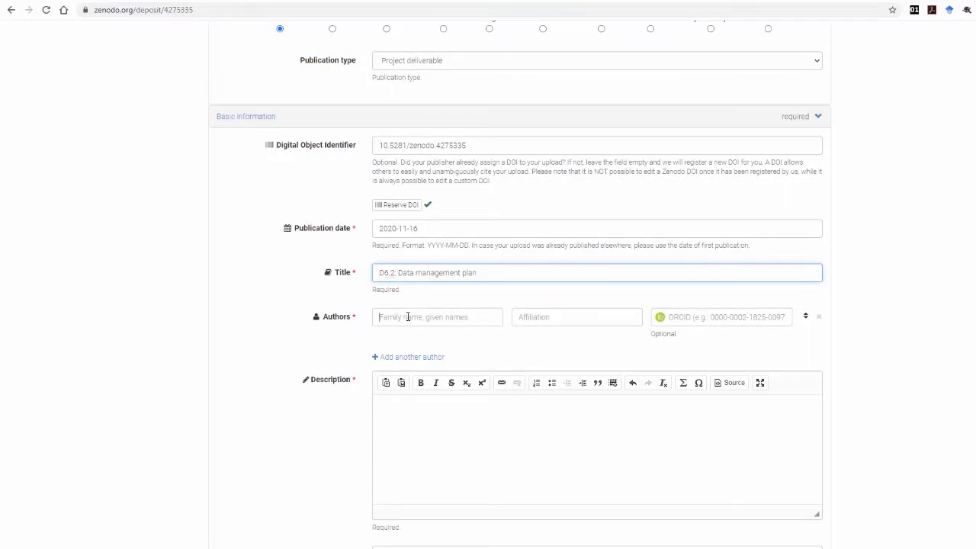
{"action": "type", "text": "Papadopoulos, Phil"}
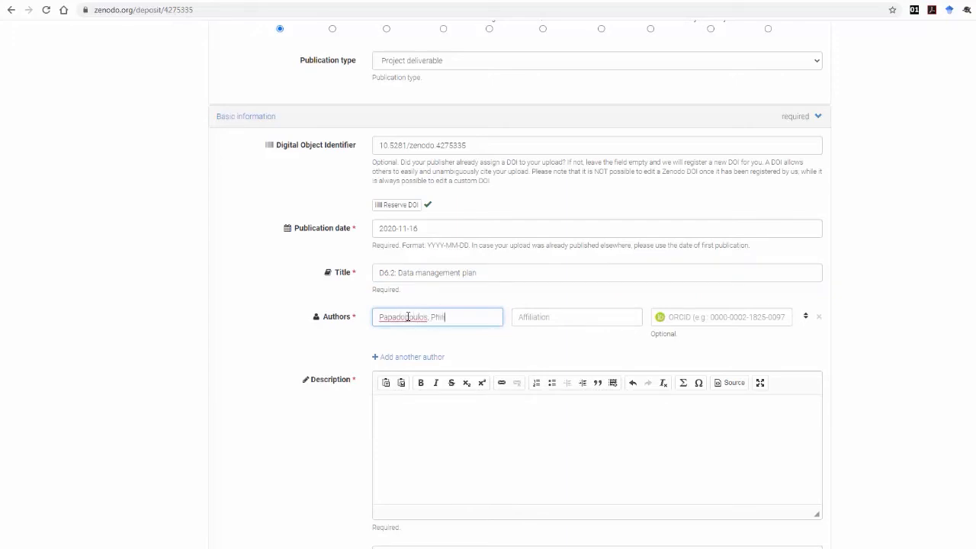
{"action": "type", "text": "American Farm School"}
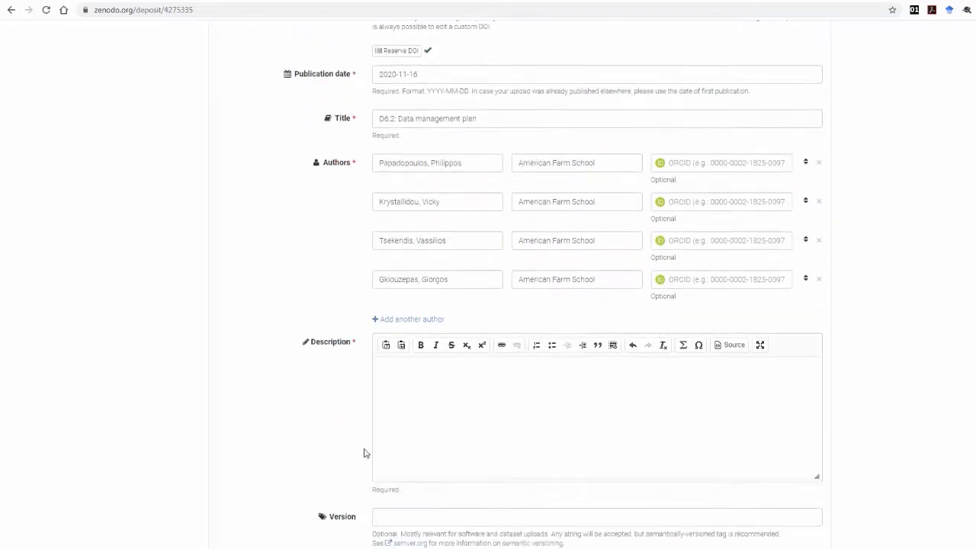
Step: Open the deliverable PDF and copy its Executive summary paragraph into the description
{"action": "scroll", "scroll_direction": "down", "scroll_amount": 3}
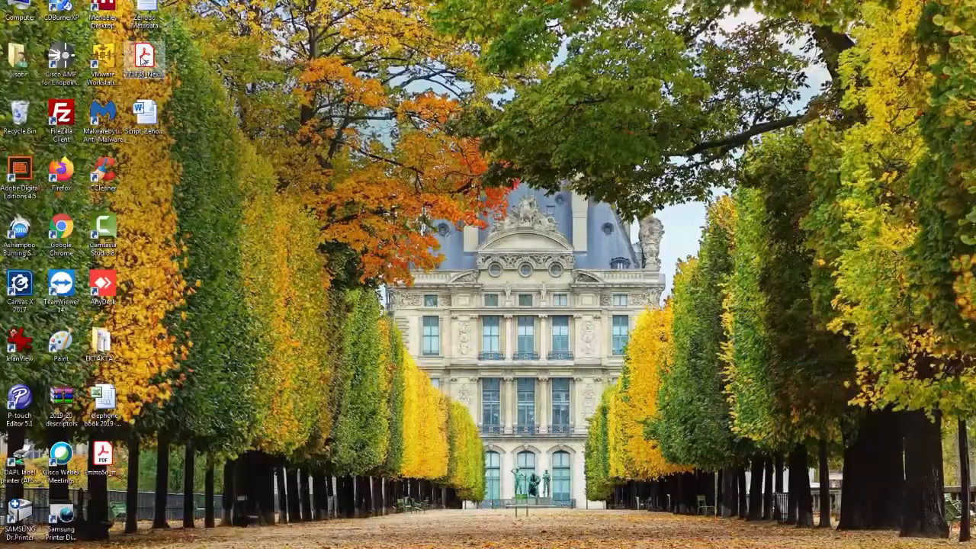
{"action": "double_click", "coordinate": [146, 59]}
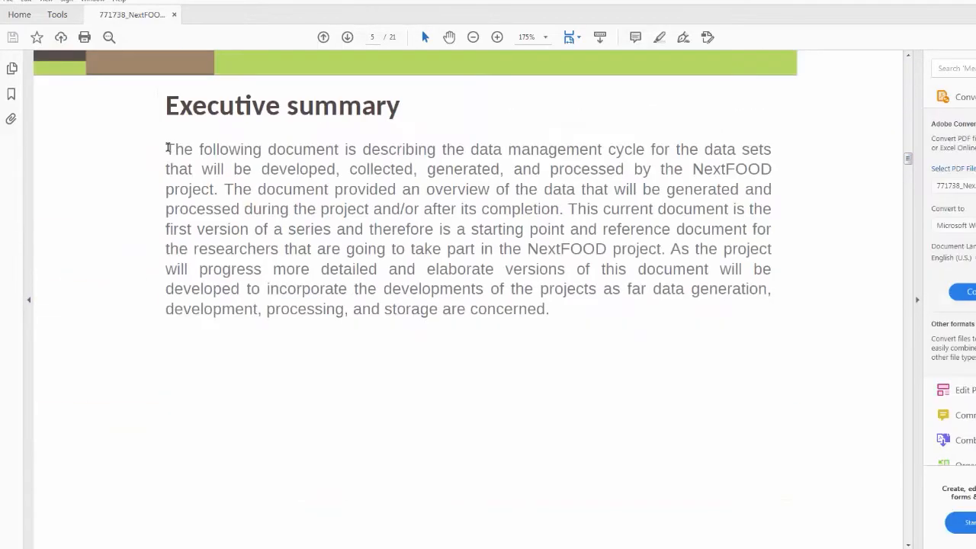
{"action": "left_click_drag", "start_coordinate": [166, 148], "coordinate": [547, 309]}
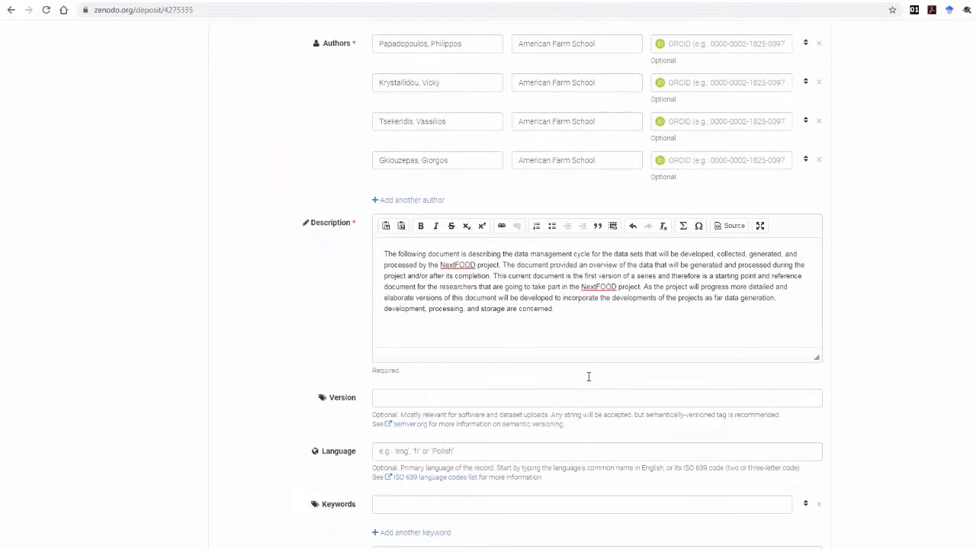
Step: Enter 'eng' in the Language field and pick English from the suggestions
{"action": "scroll", "scroll_direction": "down", "scroll_amount": 3}
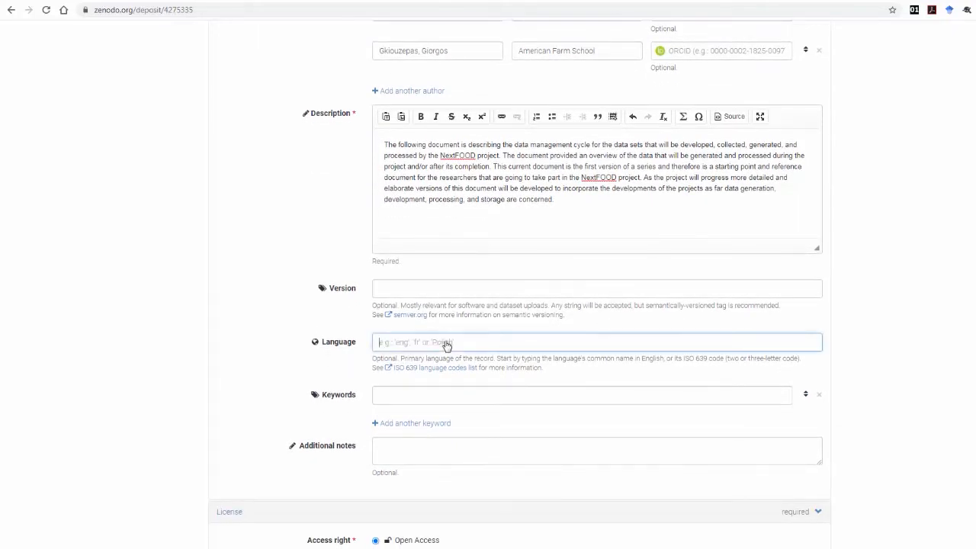
{"action": "type", "text": "eng"}
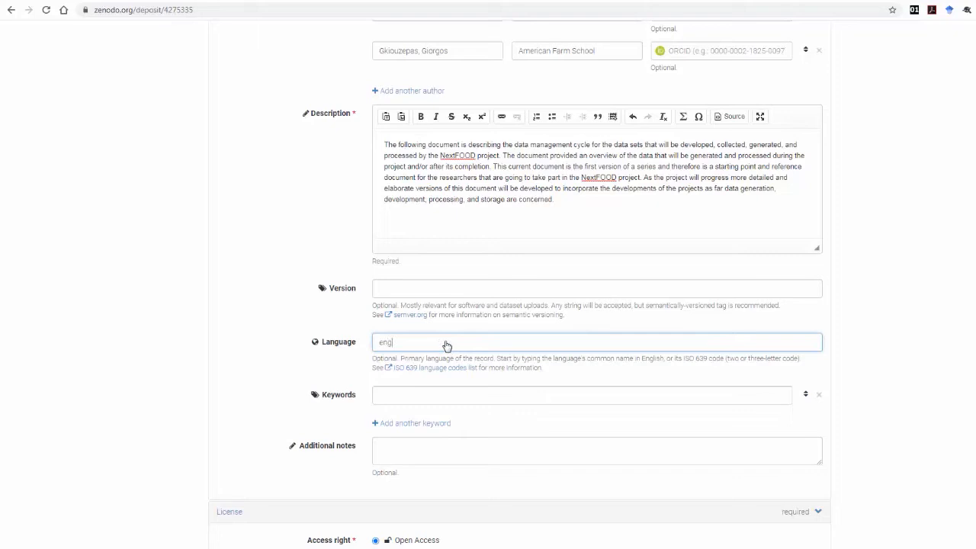
{"action": "type", "text": "eng"}
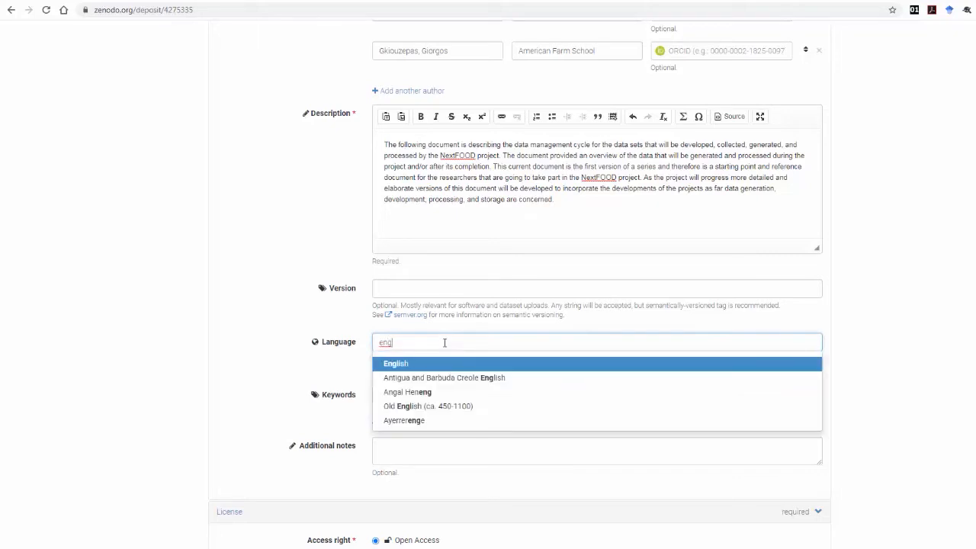
{"action": "left_click", "coordinate": [396, 363]}
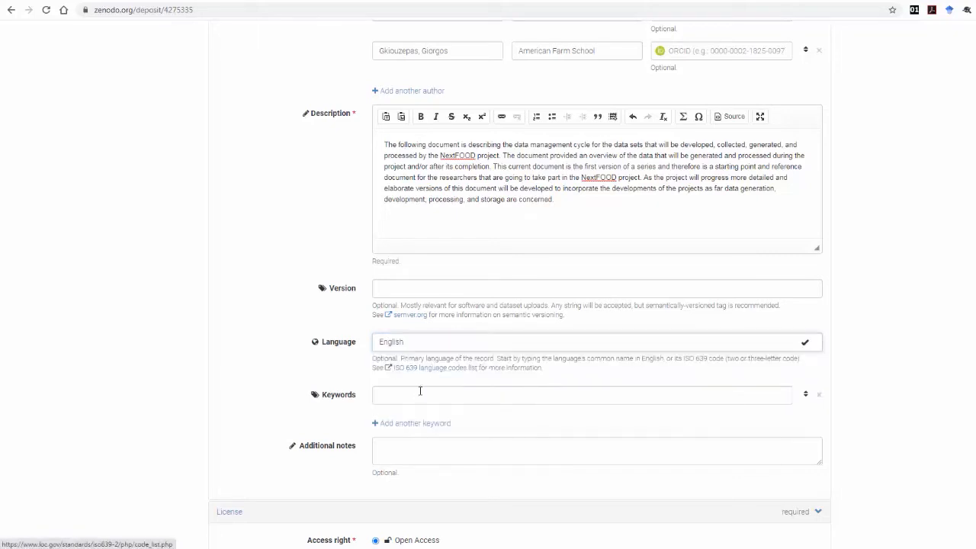
Step: Enter keywords Data management plan, FAIR data, NextFOOD and h2020
{"action": "left_click", "coordinate": [579, 395]}
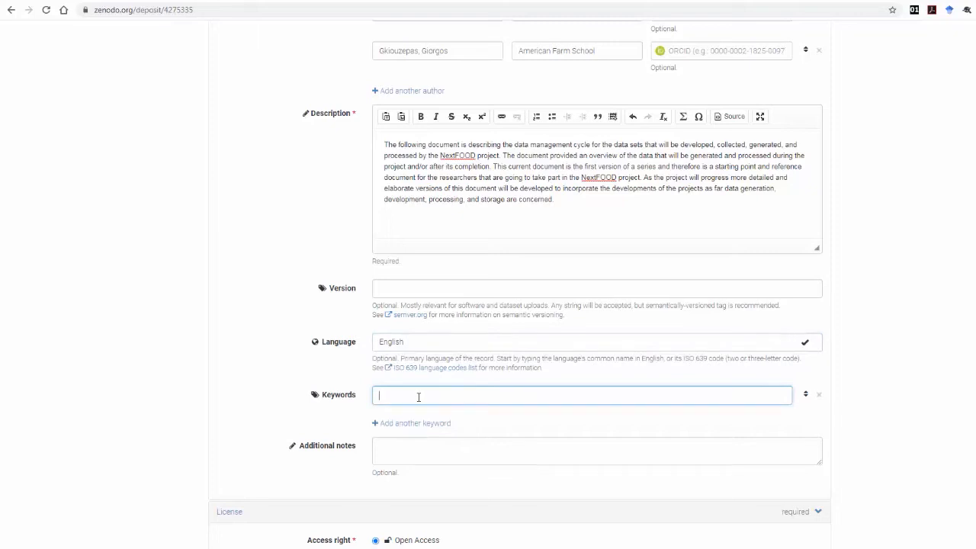
{"action": "type", "text": "Data managemen"}
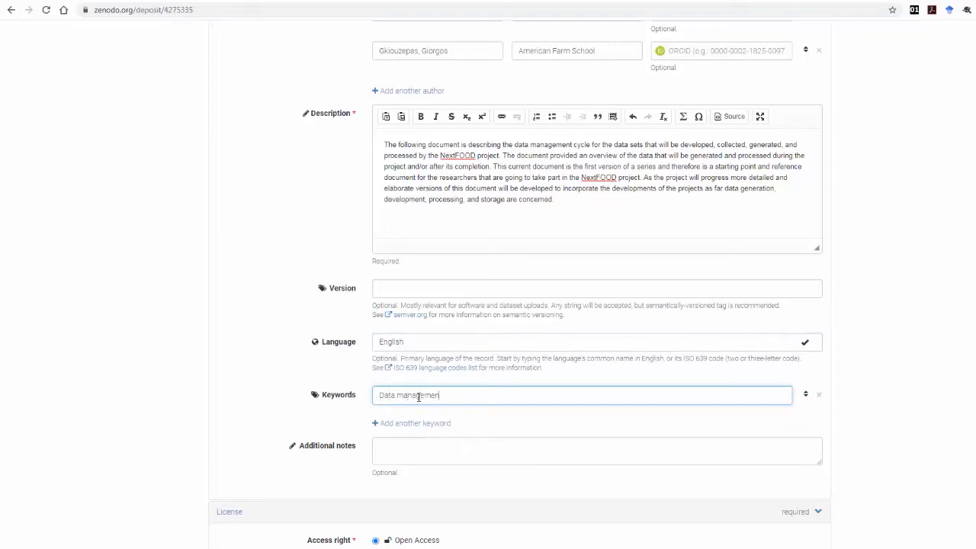
{"action": "type", "text": "plan."}
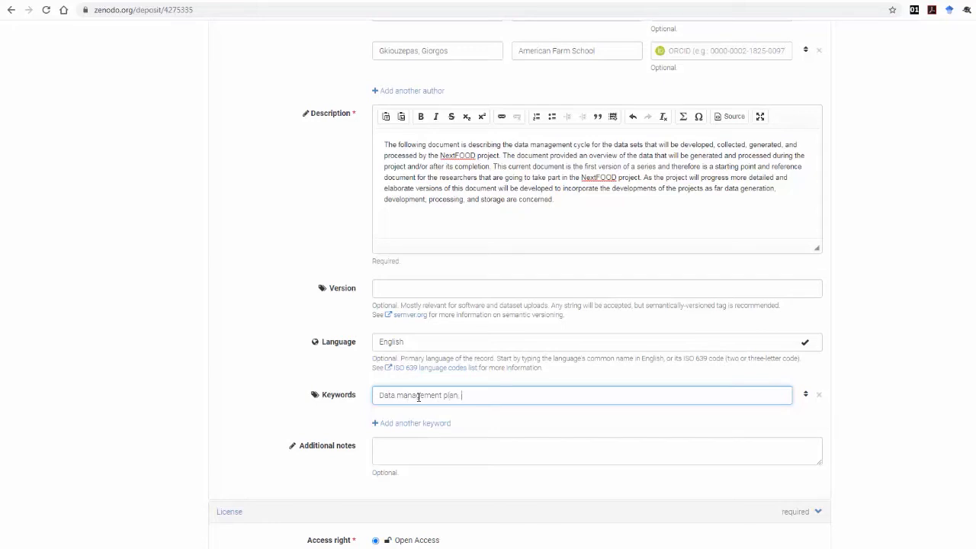
{"action": "type", "text": "FAIR"}
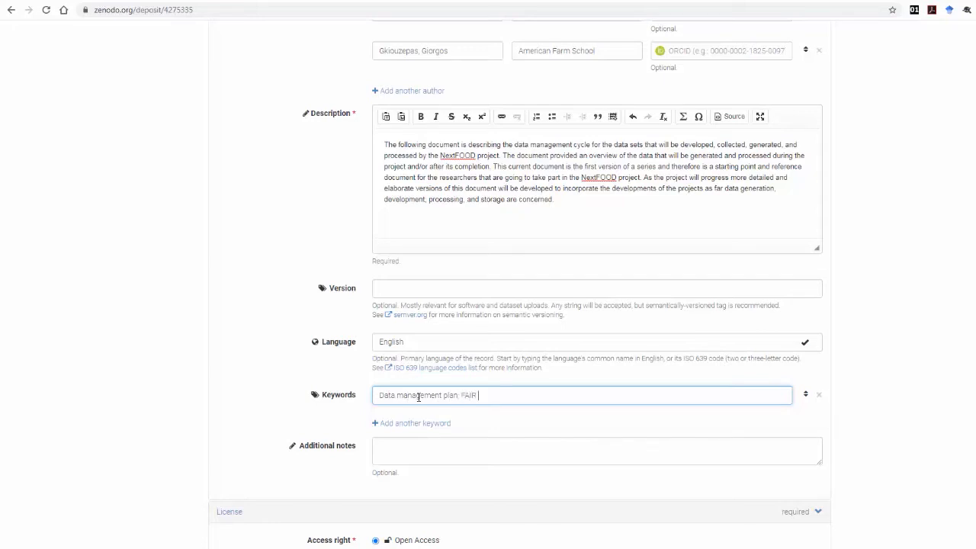
{"action": "type", "text": "data;"}
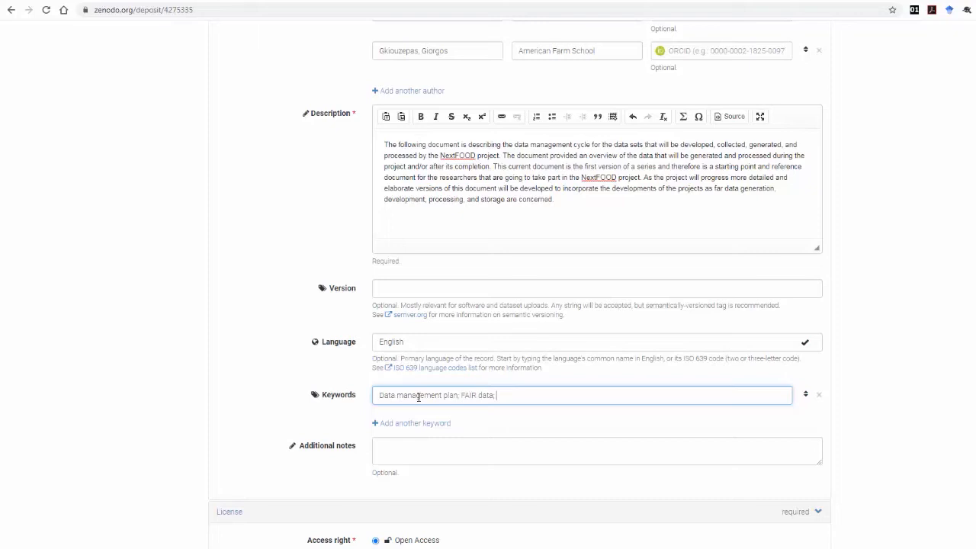
{"action": "type", "text": "NextFOOD"}
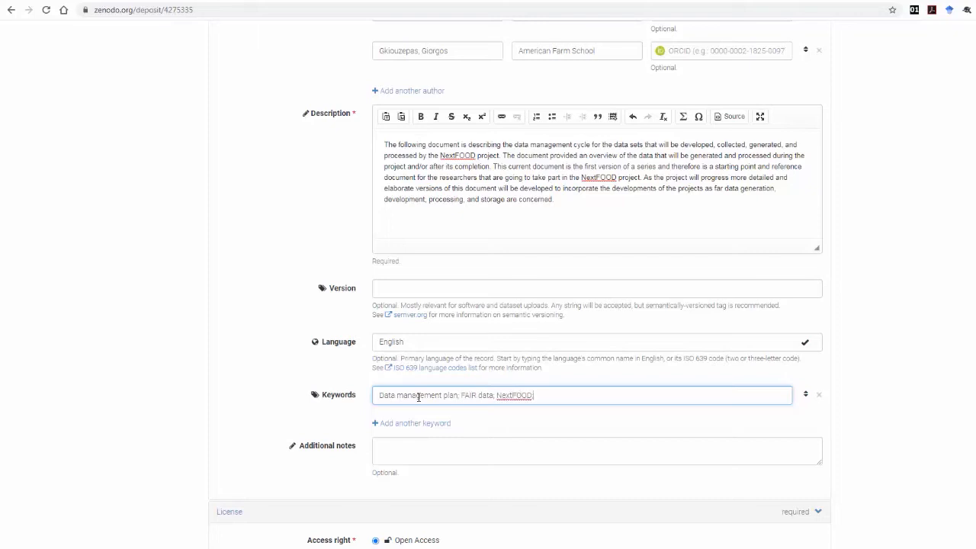
{"action": "type", "text": "h2o"}
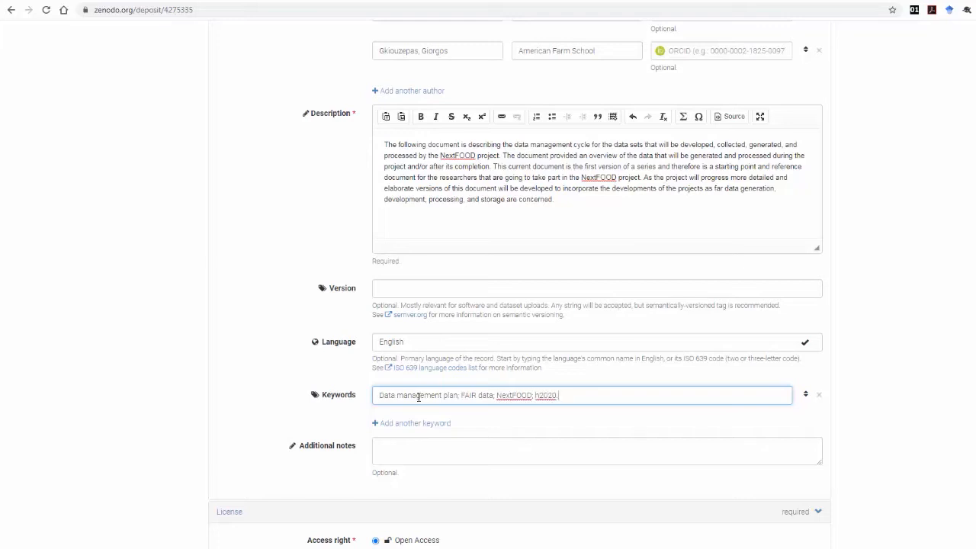
{"action": "scroll", "scroll_direction": "down", "scroll_amount": 3}
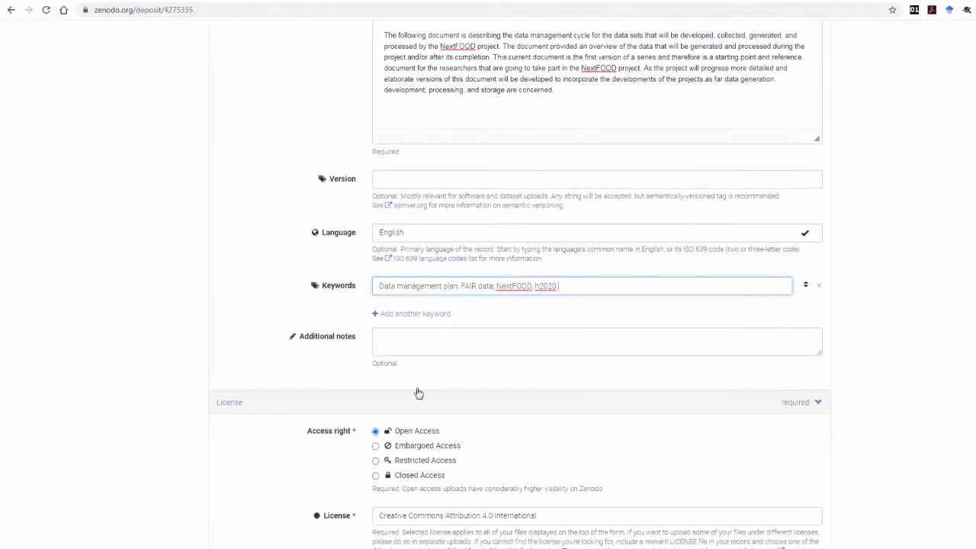
{"action": "left_click", "coordinate": [597, 341]}
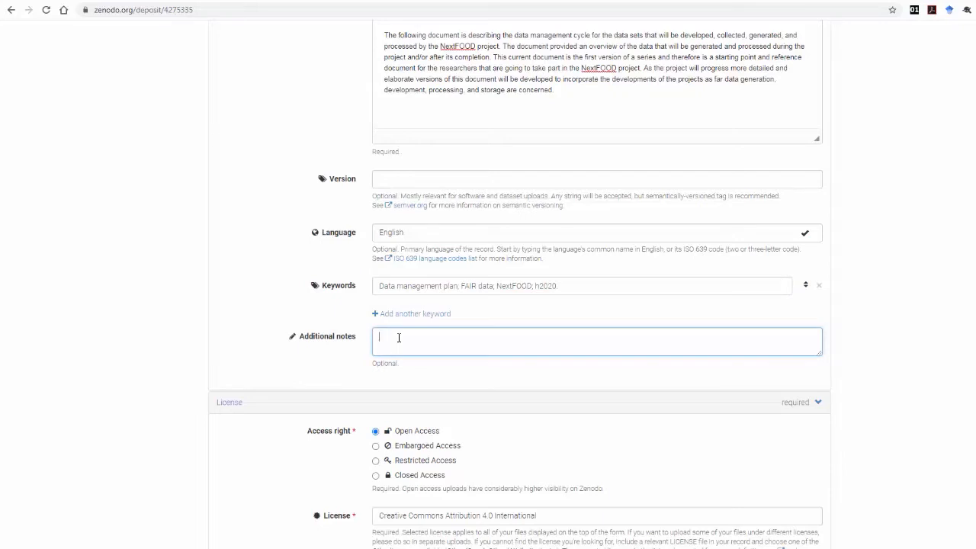
Step: Scroll down to the Funding section to search for grant 771738
{"action": "scroll", "scroll_direction": "down", "scroll_amount": 3}
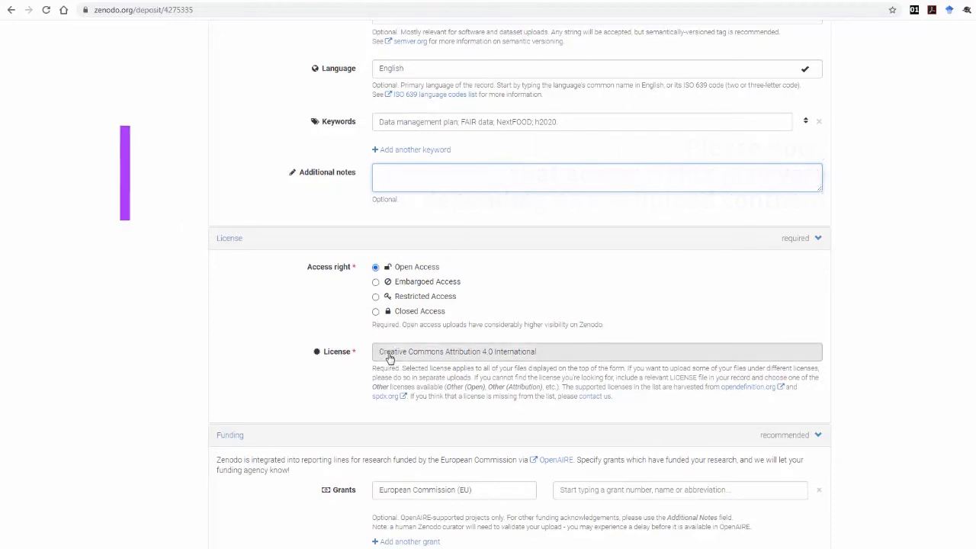
{"action": "scroll", "scroll_direction": "down", "scroll_amount": 3}
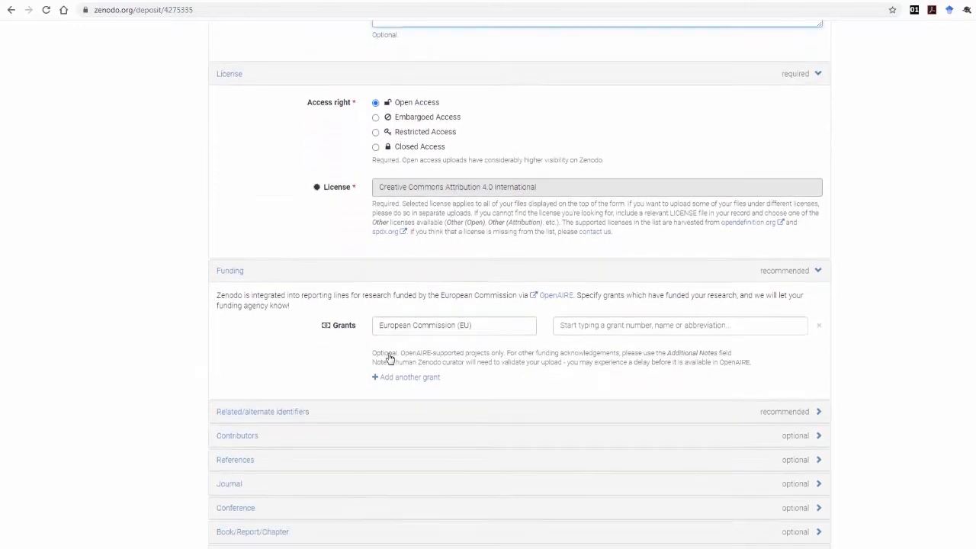
{"action": "scroll", "scroll_direction": "down", "scroll_amount": 3}
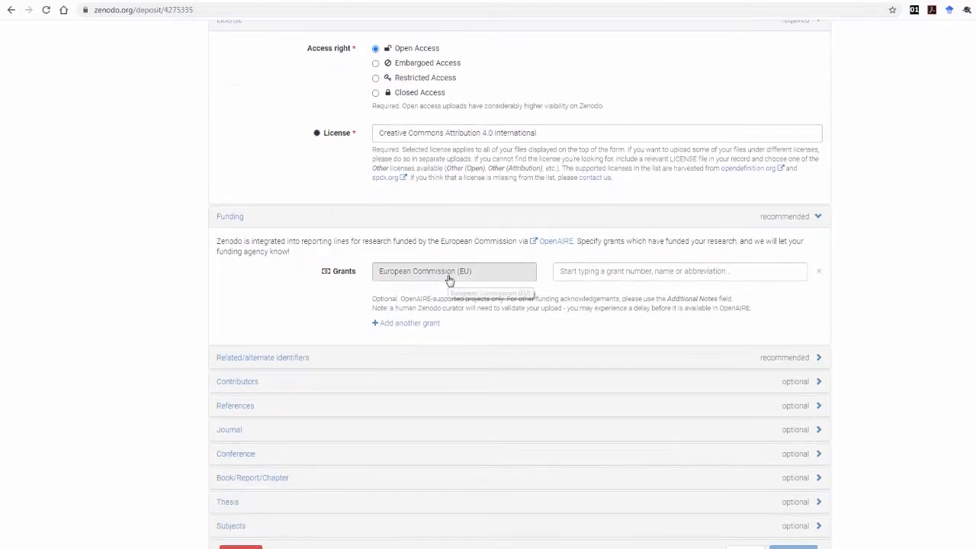
{"action": "mouse_move", "coordinate": [568, 285]}
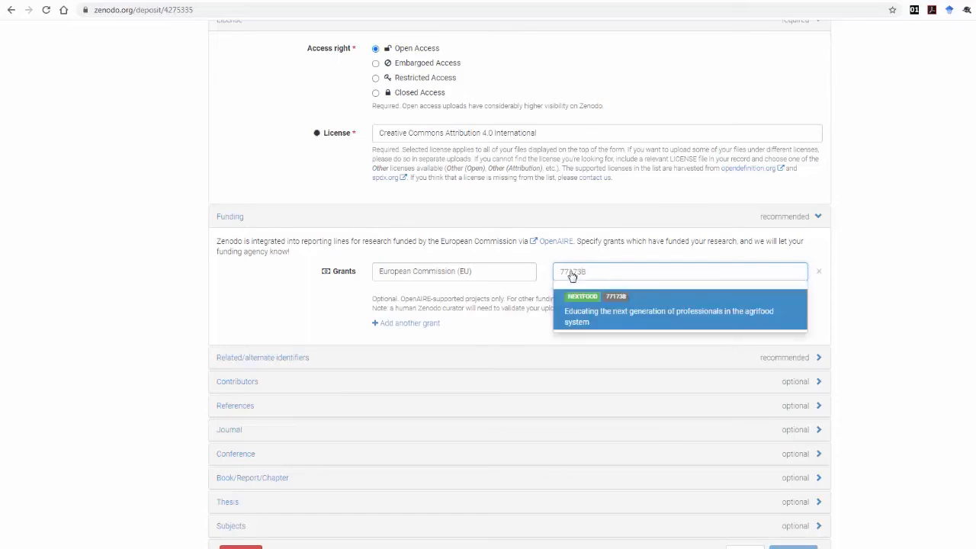
Step: Attach the NEXTFOOD 771738 grant and expand Related/alternate identifiers
{"action": "left_click", "coordinate": [667, 309]}
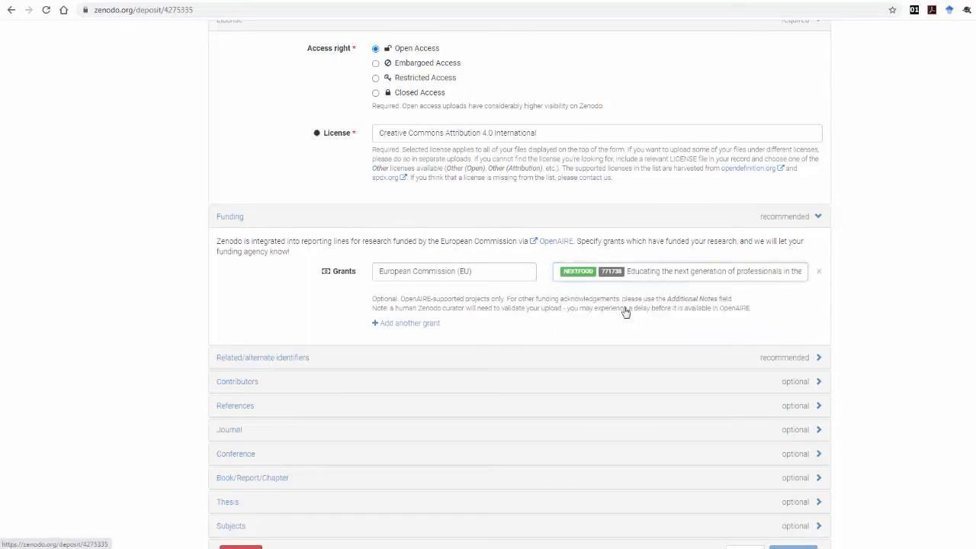
{"action": "scroll", "scroll_direction": "down", "scroll_amount": 3}
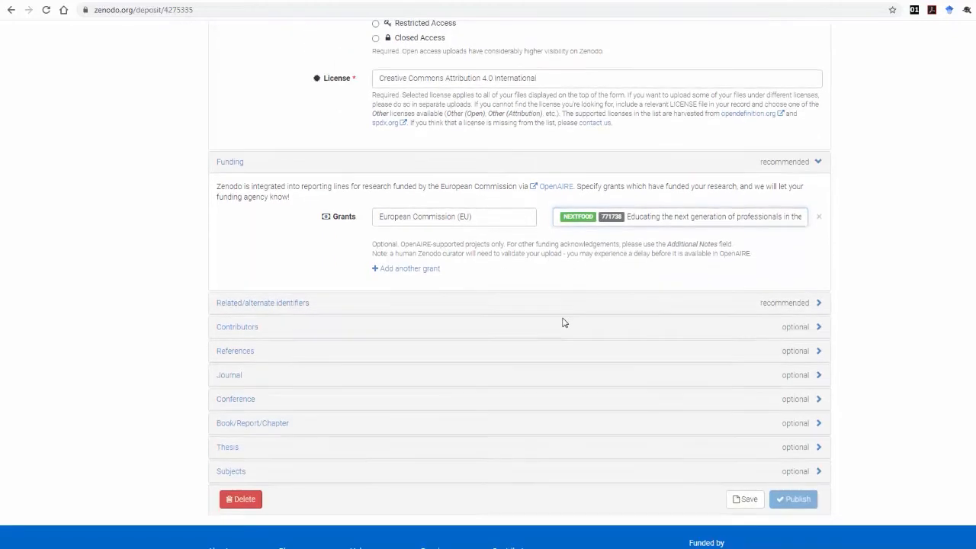
{"action": "scroll", "scroll_direction": "down", "scroll_amount": 3}
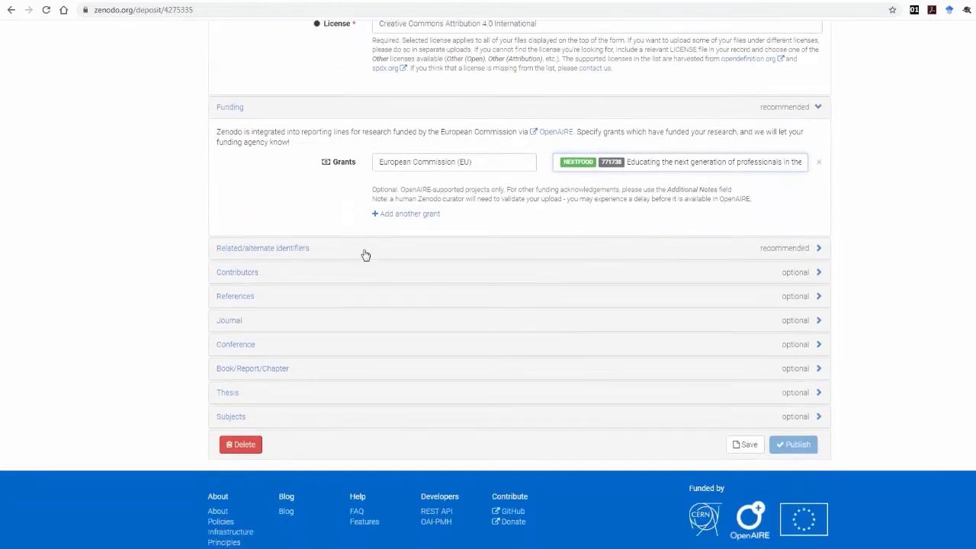
{"action": "left_click", "coordinate": [263, 247]}
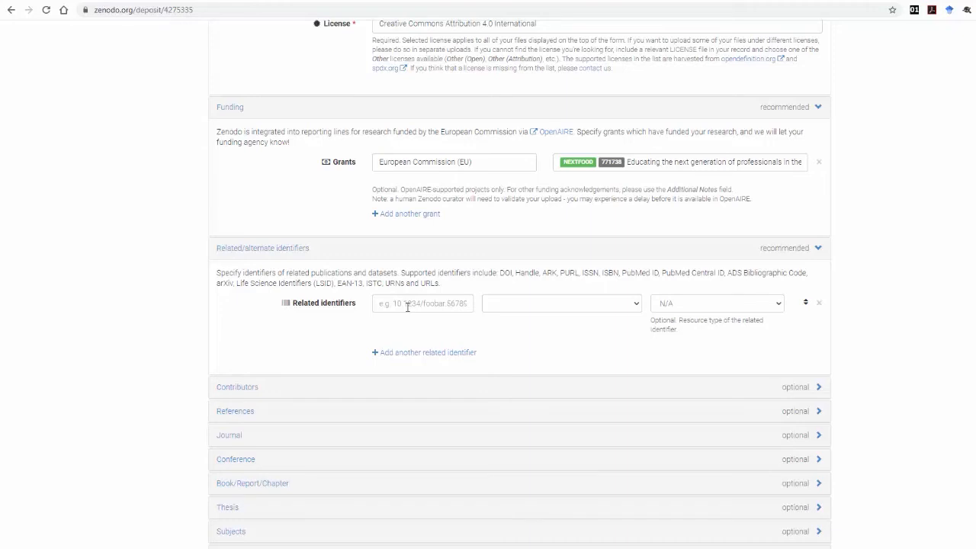
{"action": "scroll", "scroll_direction": "down", "scroll_amount": 3}
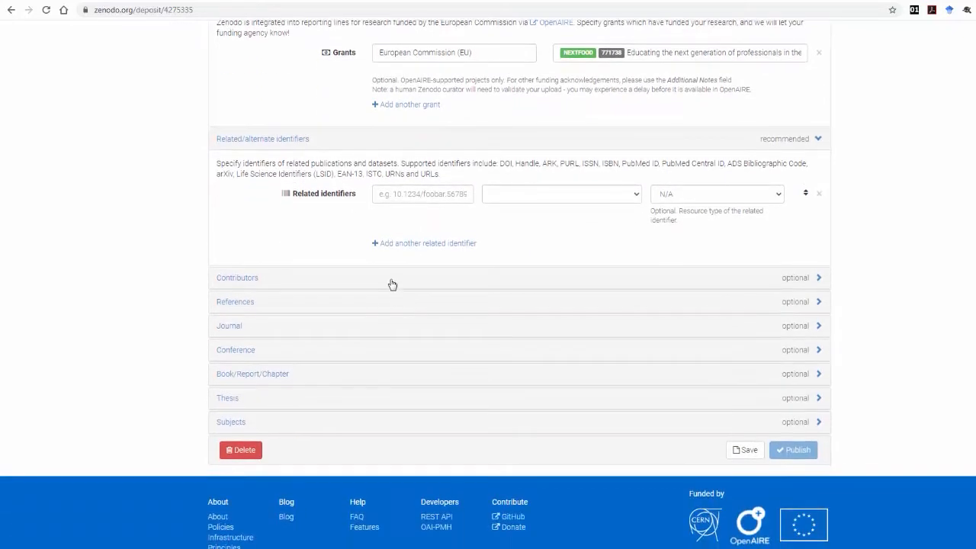
{"action": "left_click", "coordinate": [236, 278]}
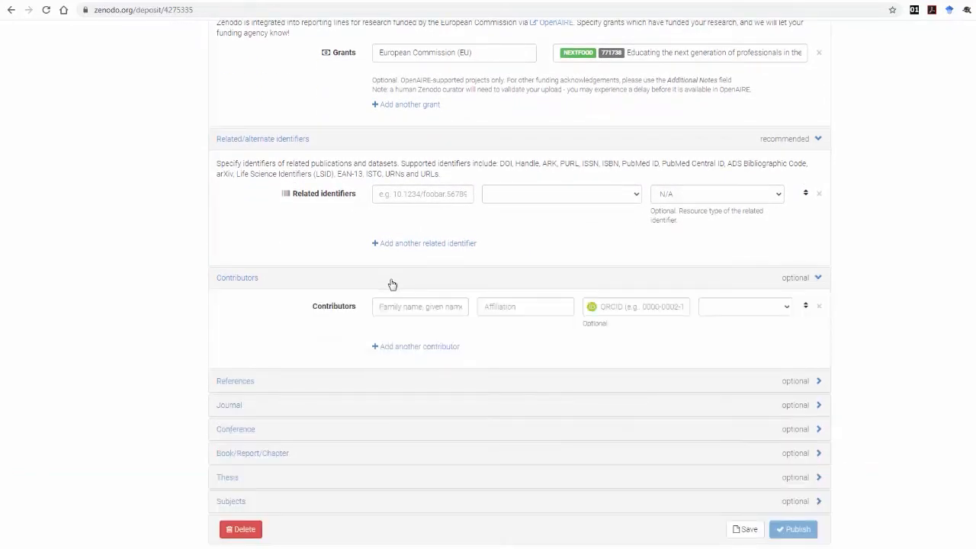
{"action": "left_click", "coordinate": [525, 307]}
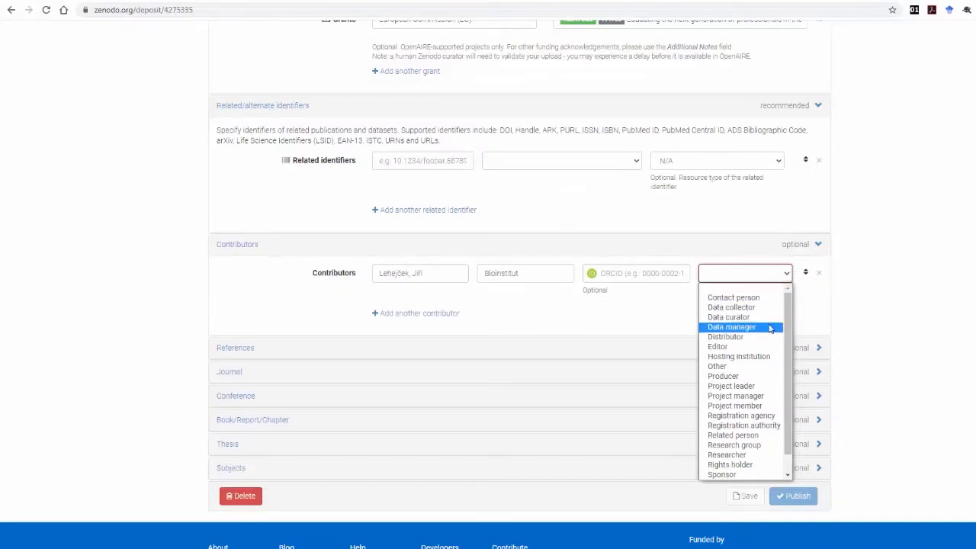
{"action": "mouse_move", "coordinate": [760, 368]}
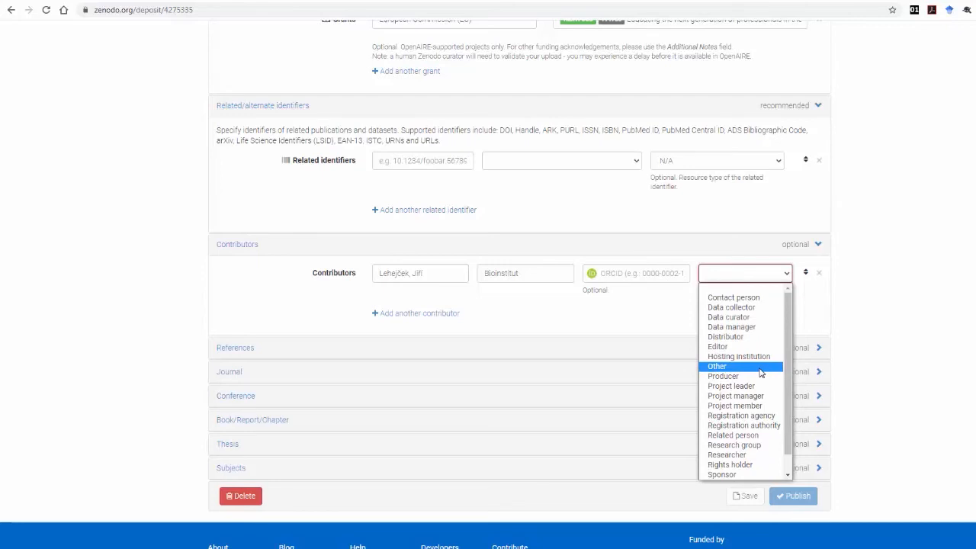
{"action": "left_click", "coordinate": [717, 366]}
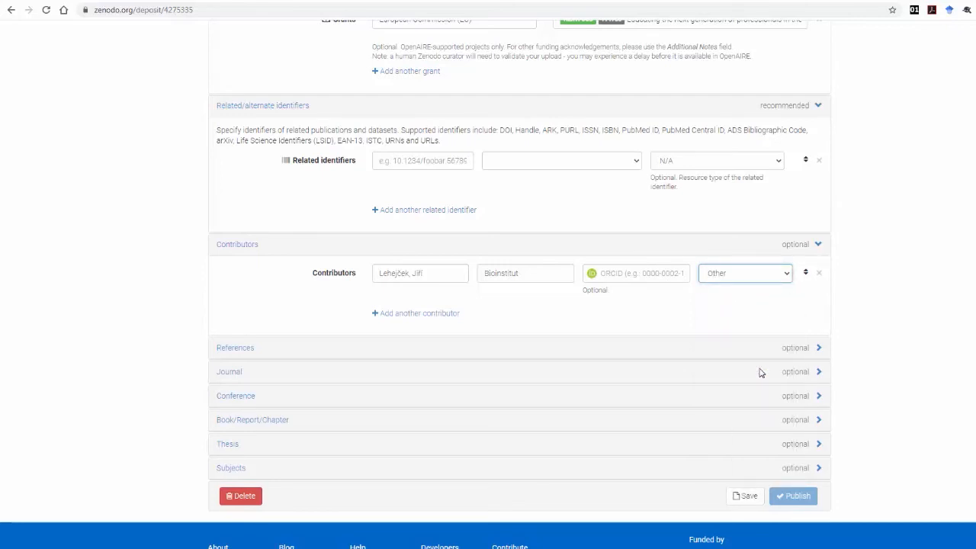
{"action": "mouse_move", "coordinate": [526, 364]}
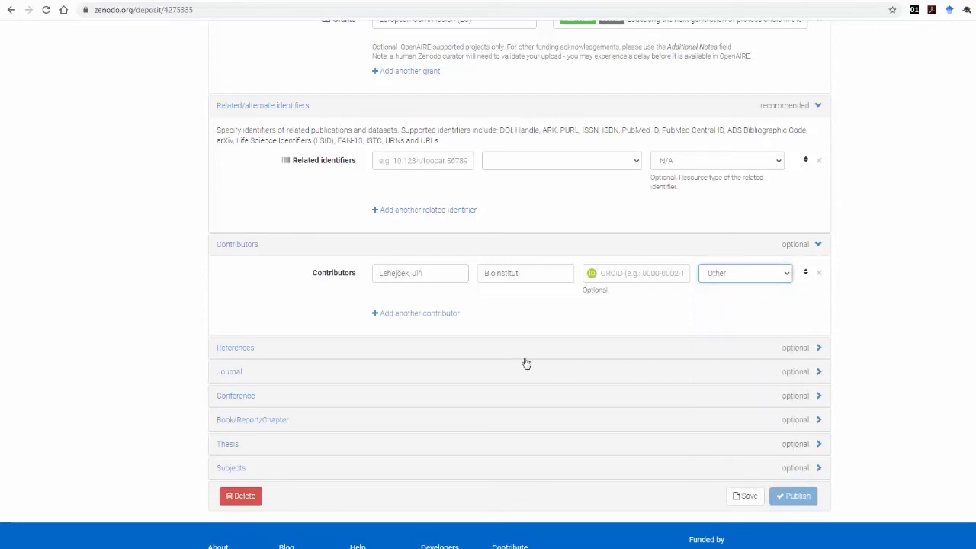
{"action": "mouse_move", "coordinate": [461, 351]}
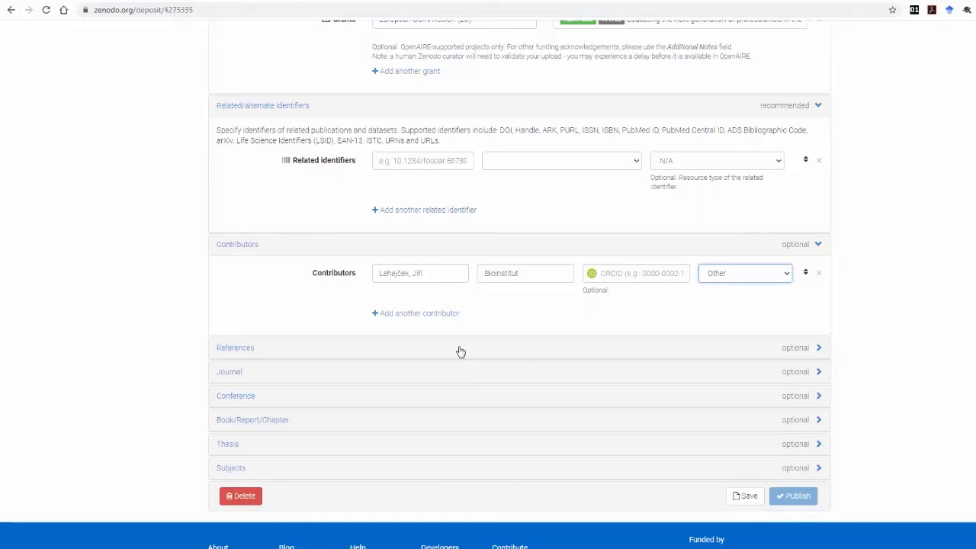
Step: Expand the References, Journal, Conference, Thesis and Subjects sections of the form
{"action": "left_click", "coordinate": [235, 347]}
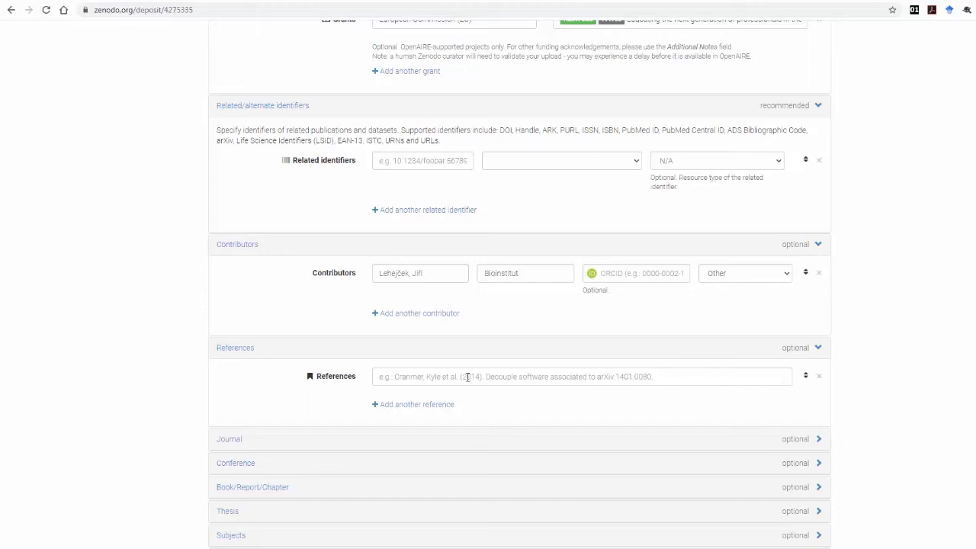
{"action": "mouse_move", "coordinate": [436, 447]}
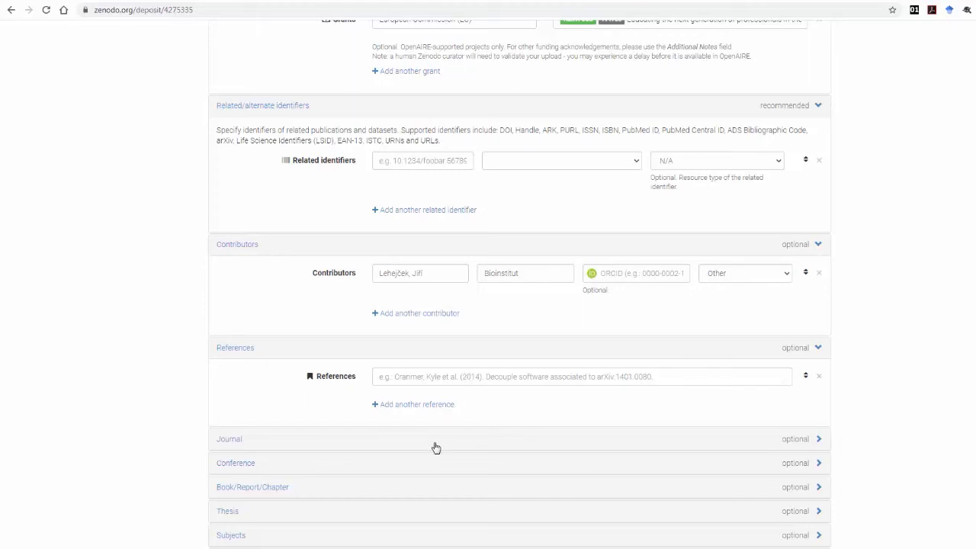
{"action": "left_click", "coordinate": [229, 439]}
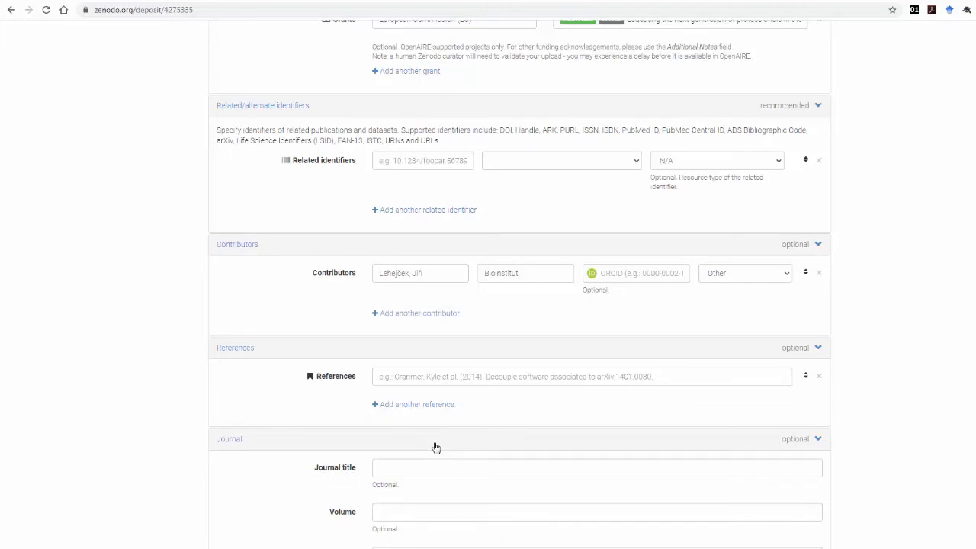
{"action": "scroll", "scroll_direction": "down", "scroll_amount": 3}
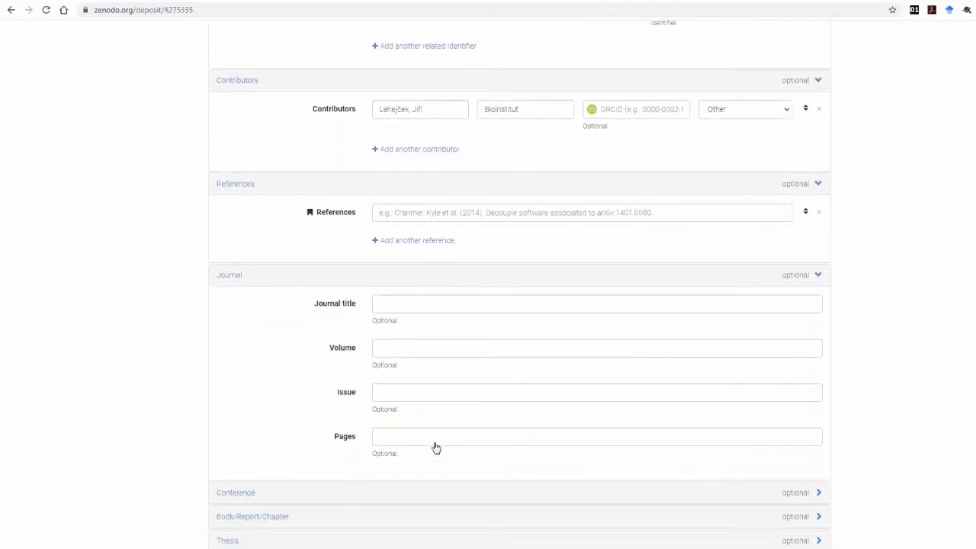
{"action": "scroll", "scroll_direction": "down", "scroll_amount": 3}
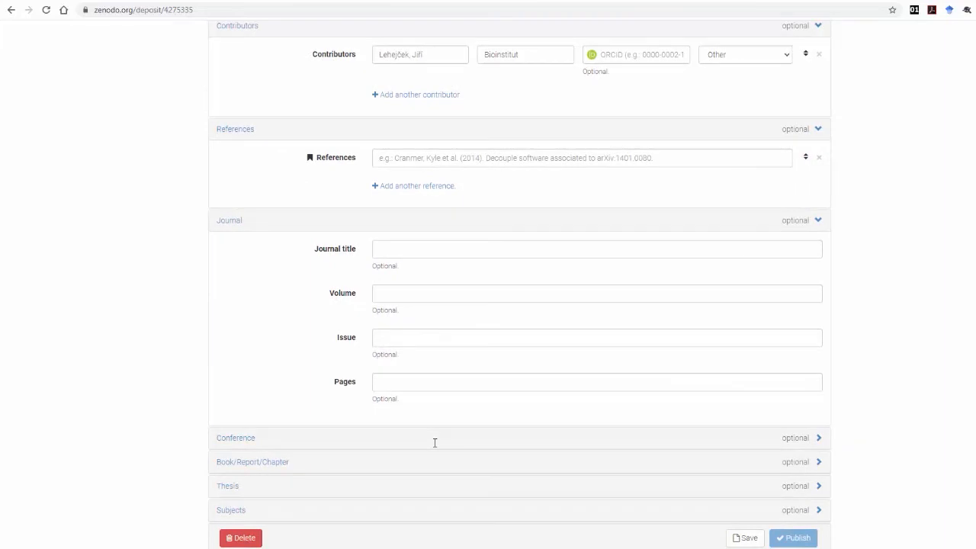
{"action": "mouse_move", "coordinate": [436, 447]}
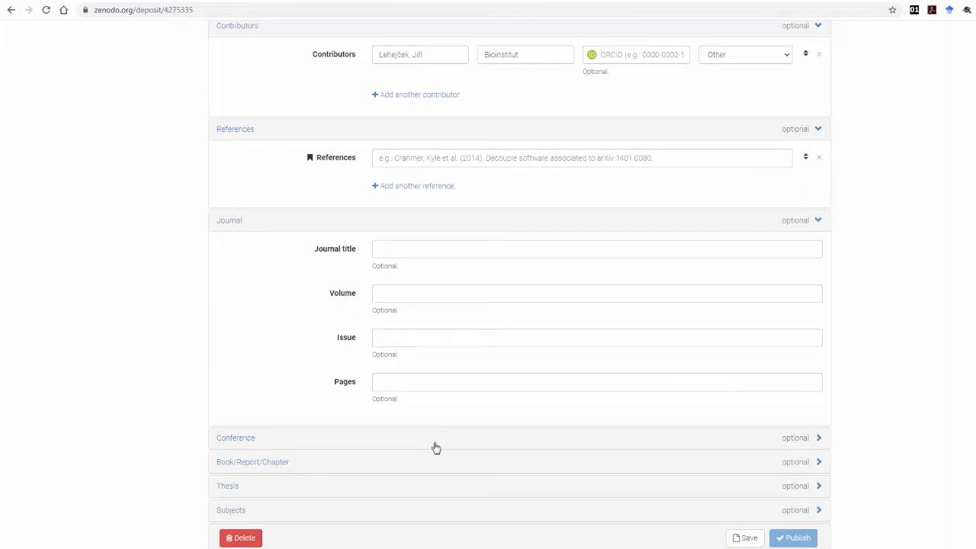
{"action": "left_click", "coordinate": [235, 437]}
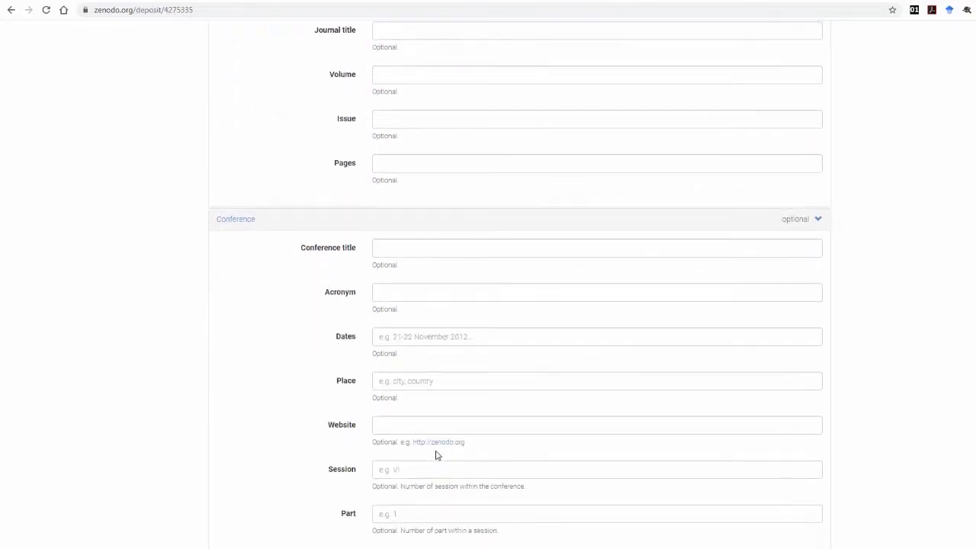
{"action": "scroll", "scroll_direction": "down", "scroll_amount": 3}
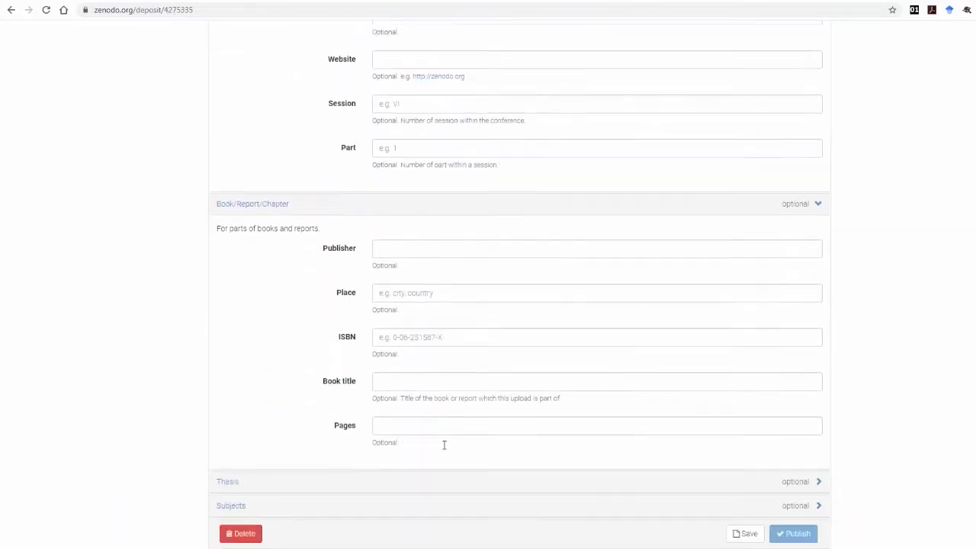
{"action": "left_click", "coordinate": [228, 481]}
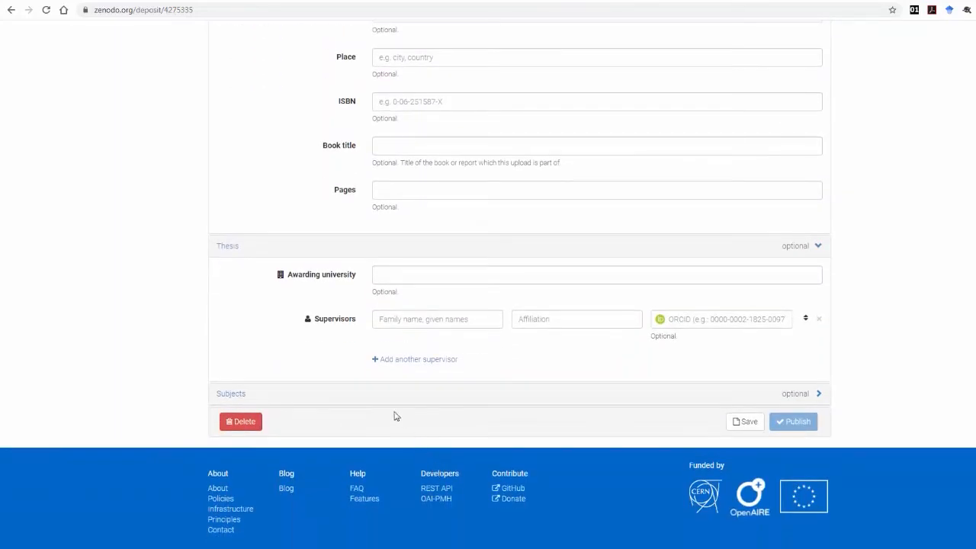
{"action": "left_click", "coordinate": [816, 394]}
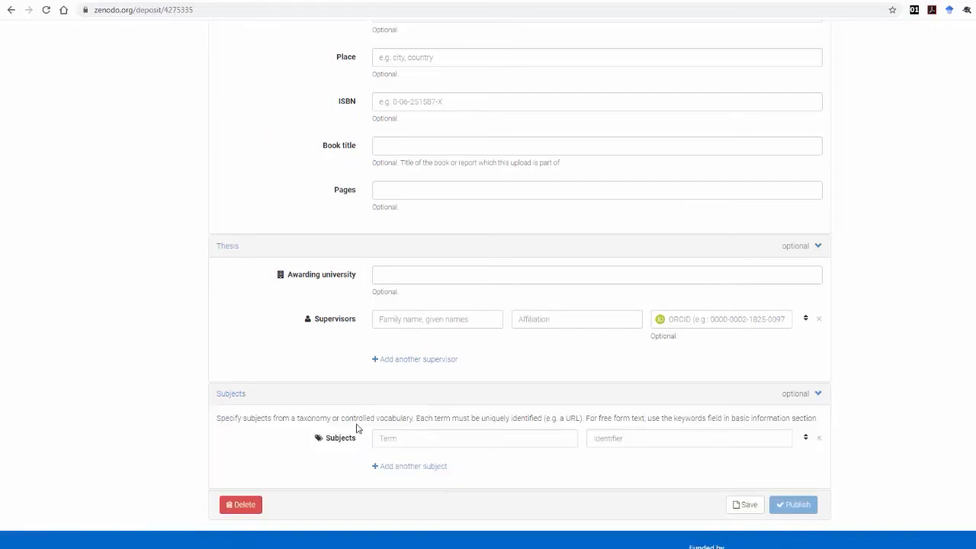
{"action": "mouse_move", "coordinate": [618, 455]}
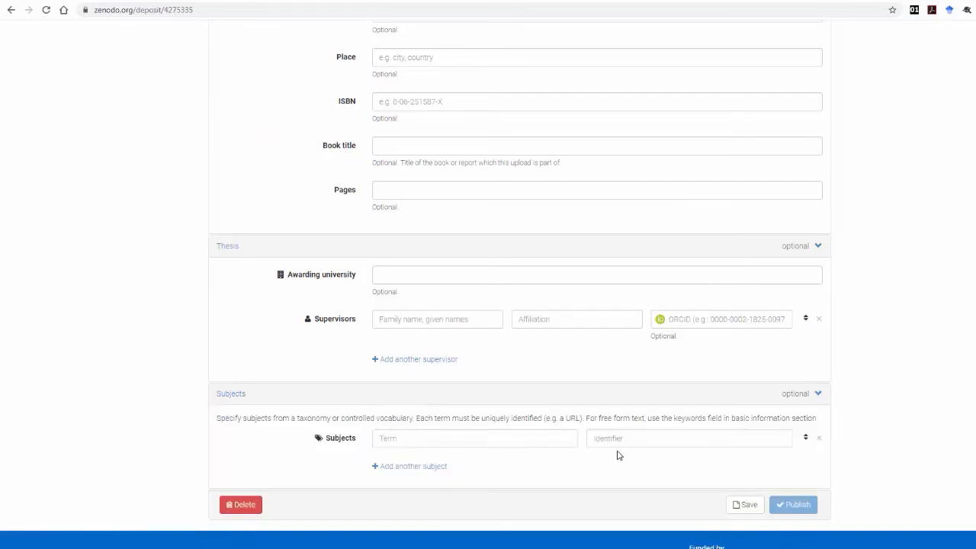
Step: Save the NextFood data management plan upload as a draft
{"action": "scroll", "scroll_direction": "down", "scroll_amount": 3}
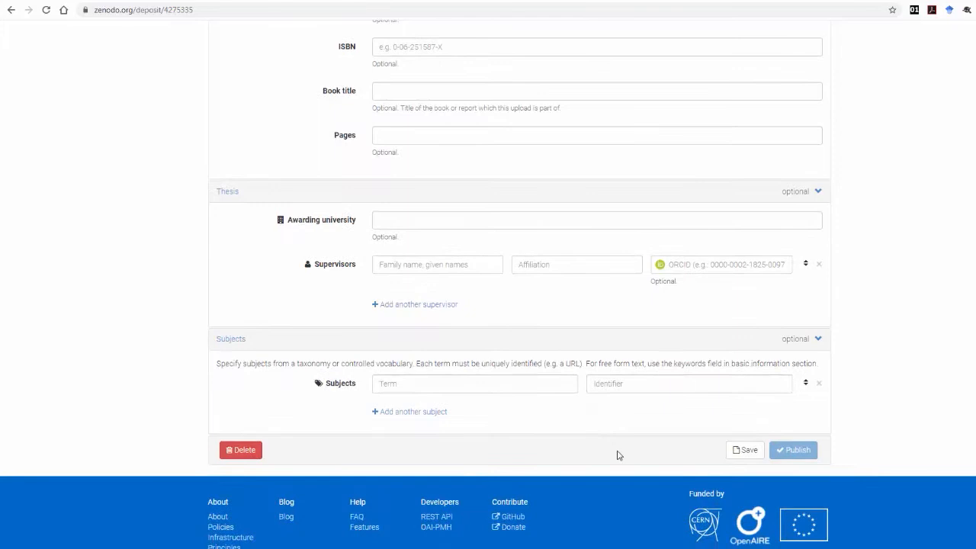
{"action": "mouse_move", "coordinate": [744, 449]}
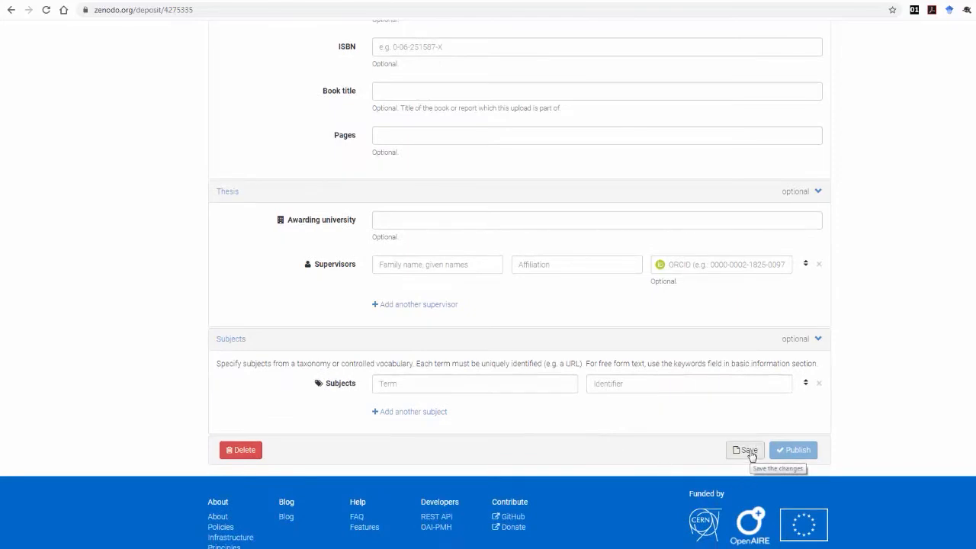
{"action": "mouse_move", "coordinate": [793, 450]}
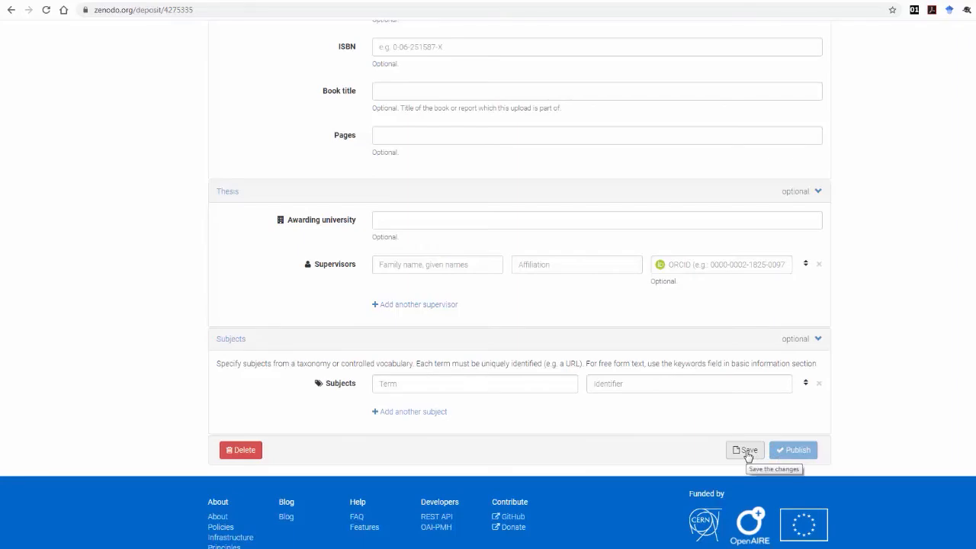
{"action": "left_click", "coordinate": [745, 450]}
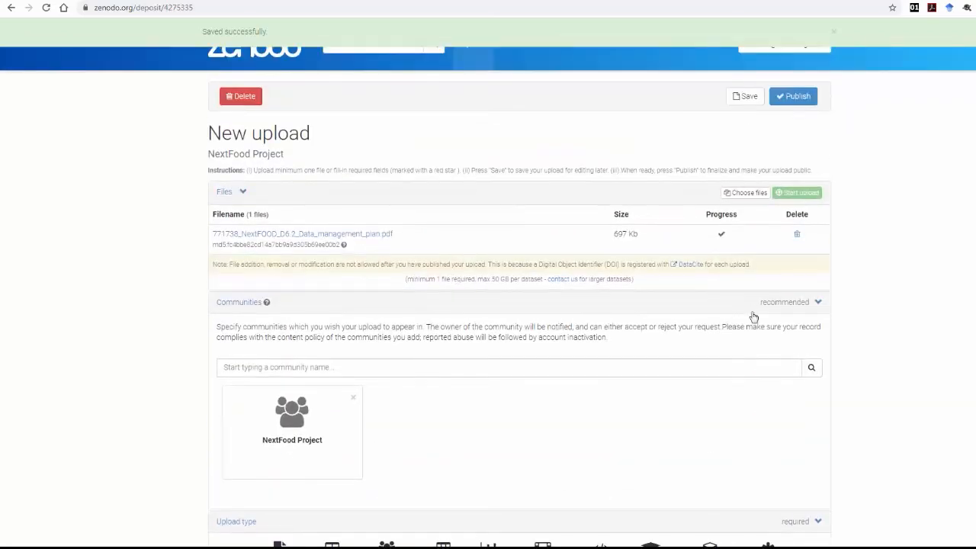
Step: Publish 'D6.2: Data management plan', acknowledging that its files become locked
{"action": "left_click", "coordinate": [793, 96]}
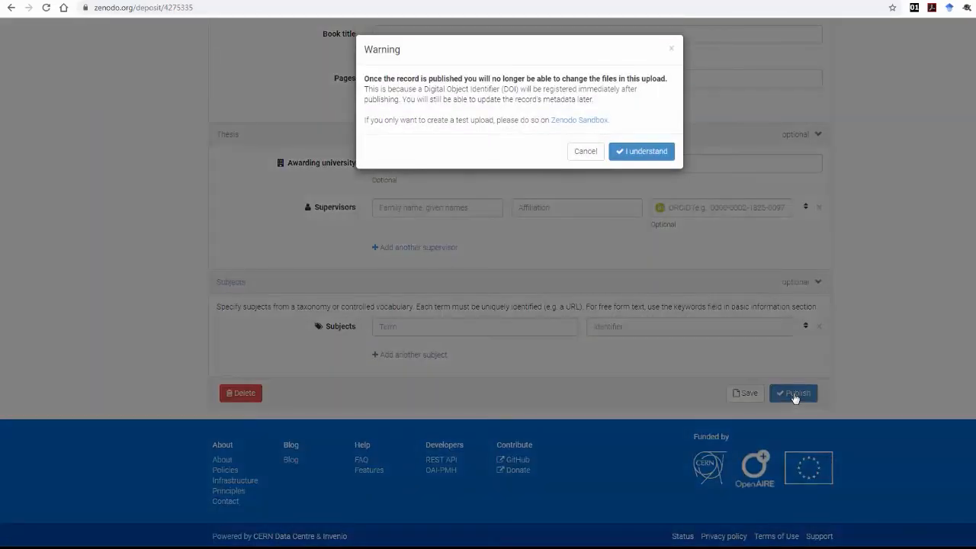
{"action": "mouse_move", "coordinate": [671, 176]}
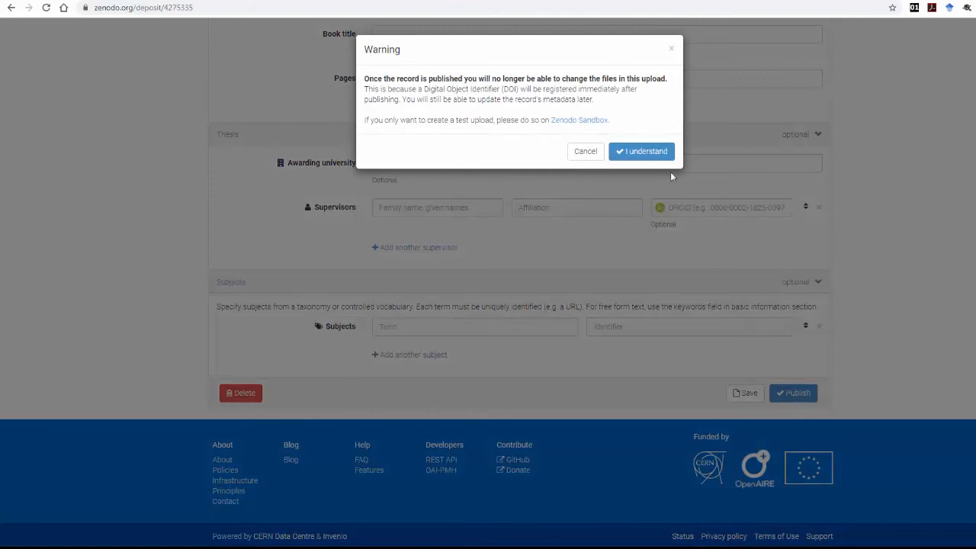
{"action": "left_click", "coordinate": [642, 151]}
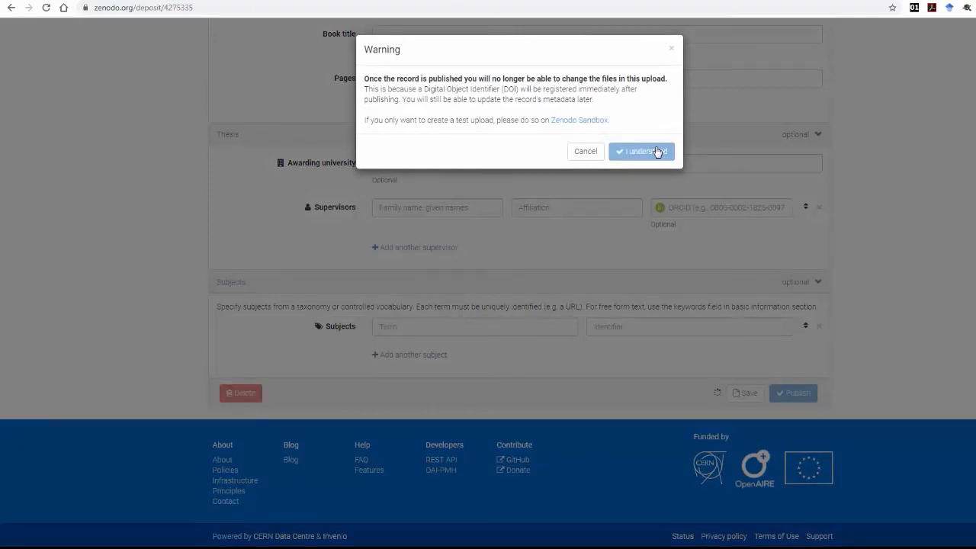
{"action": "left_click", "coordinate": [641, 151]}
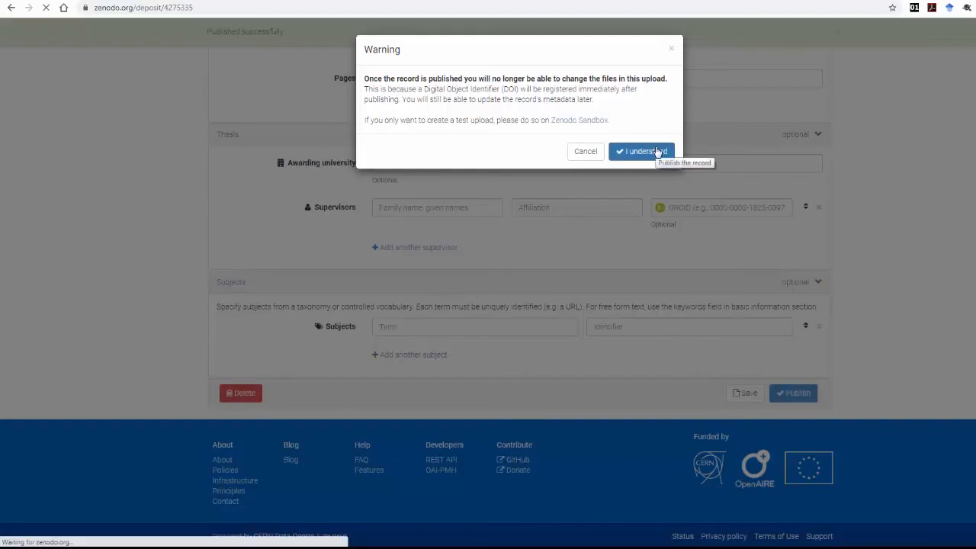
{"action": "left_click", "coordinate": [641, 151]}
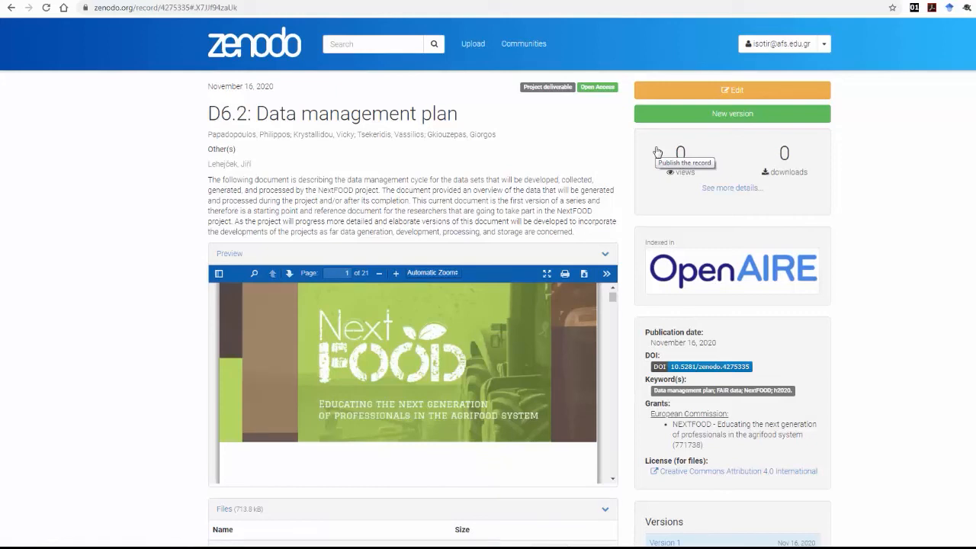
Step: Search Zenodo records for author 'philippos papadopoulos'
{"action": "left_click", "coordinate": [259, 134]}
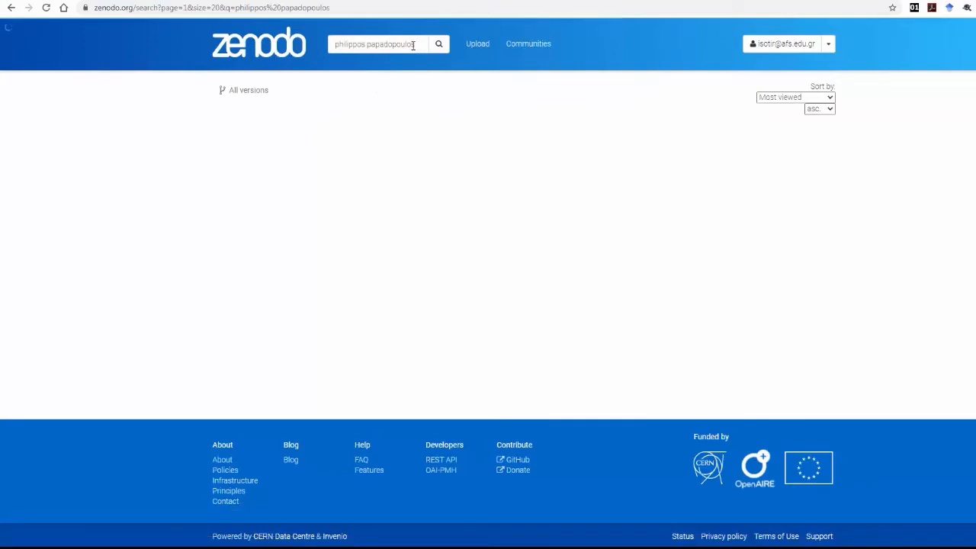
{"action": "left_click", "coordinate": [439, 44]}
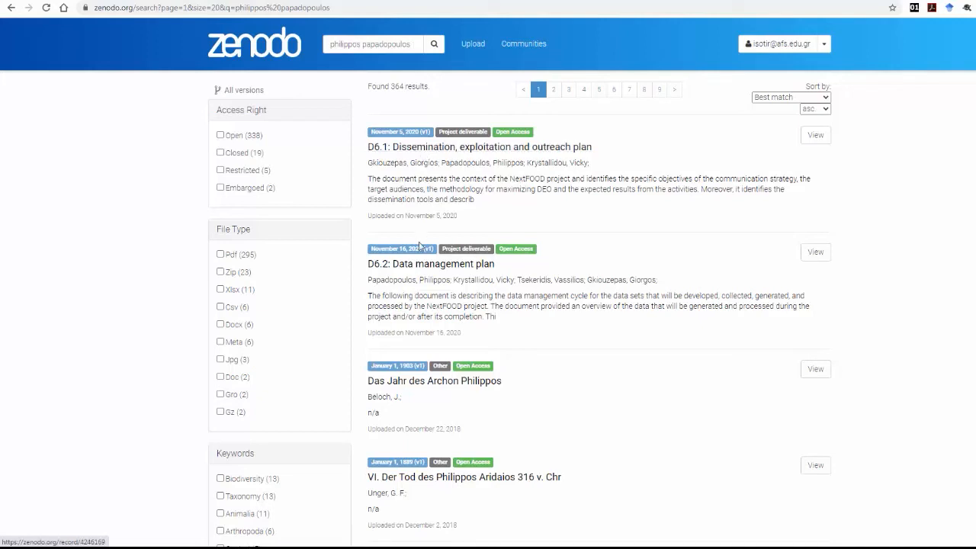
{"action": "mouse_move", "coordinate": [431, 263]}
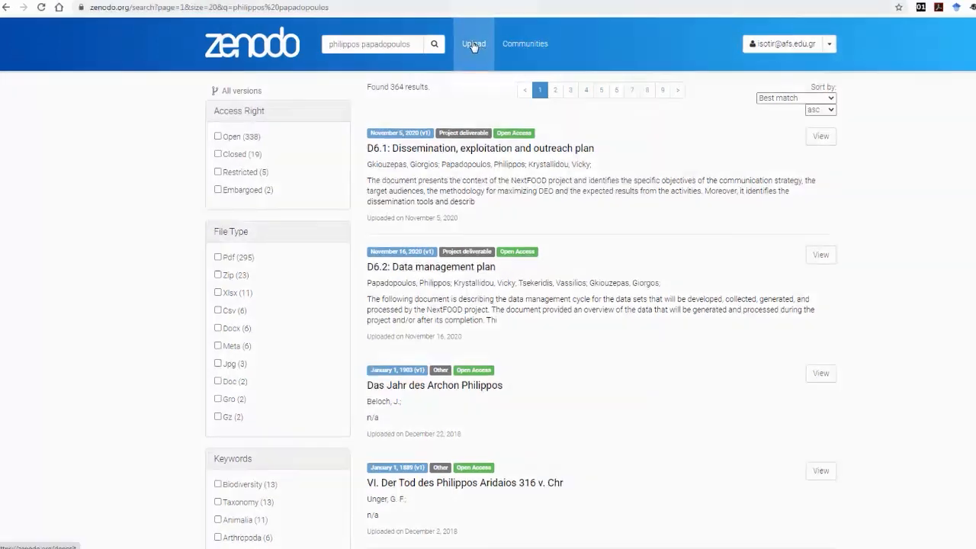
Step: Open the published 'D6.1: Dissemination, exploitation and outreach plan' record from your uploads and start editing it
{"action": "left_click", "coordinate": [473, 43]}
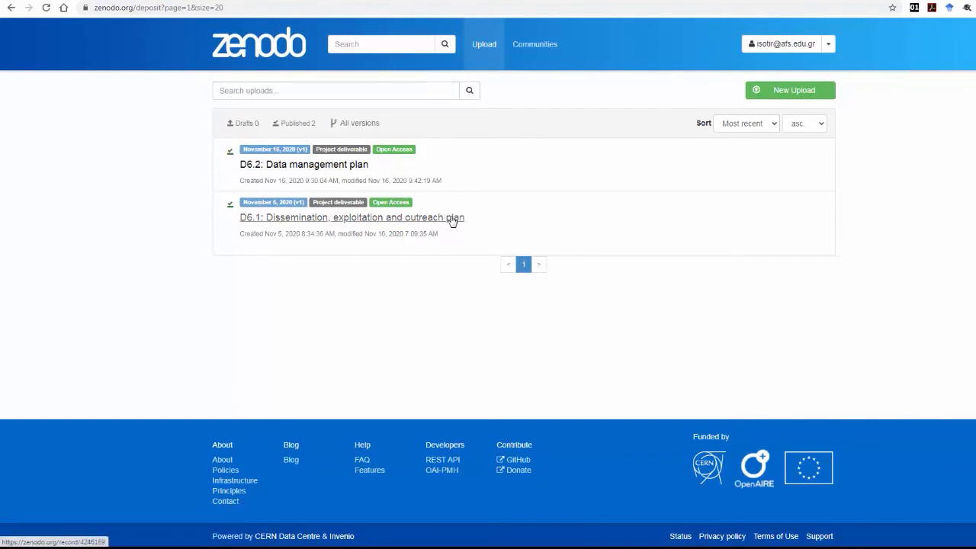
{"action": "left_click", "coordinate": [351, 217]}
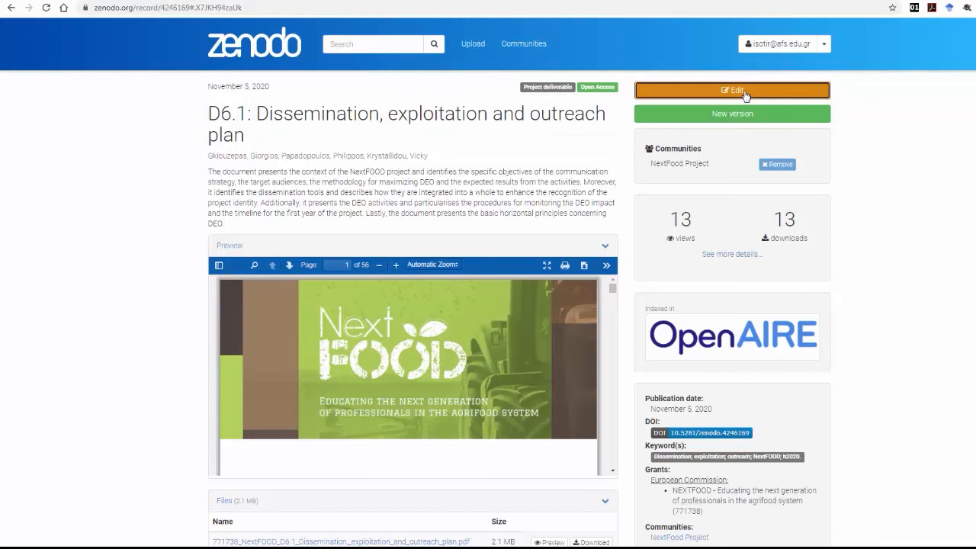
{"action": "left_click", "coordinate": [731, 90]}
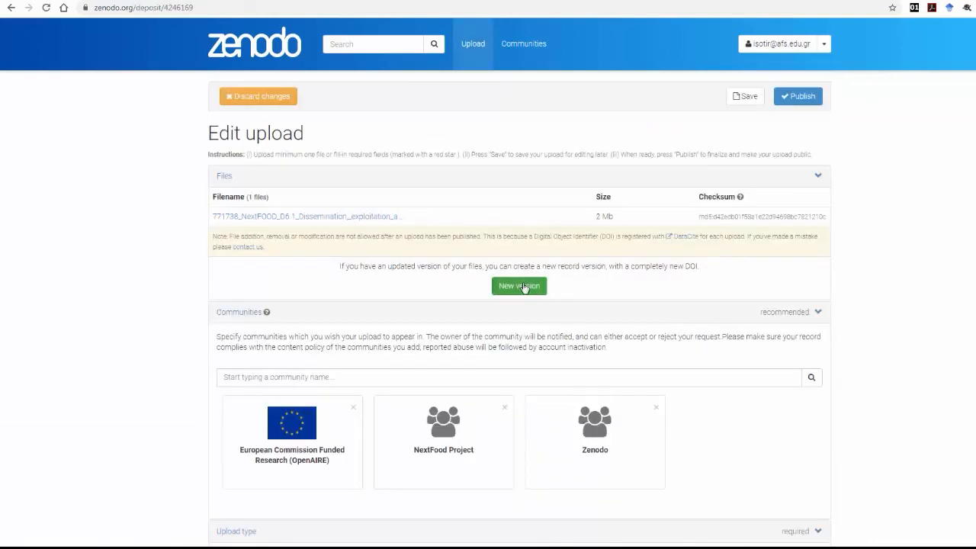